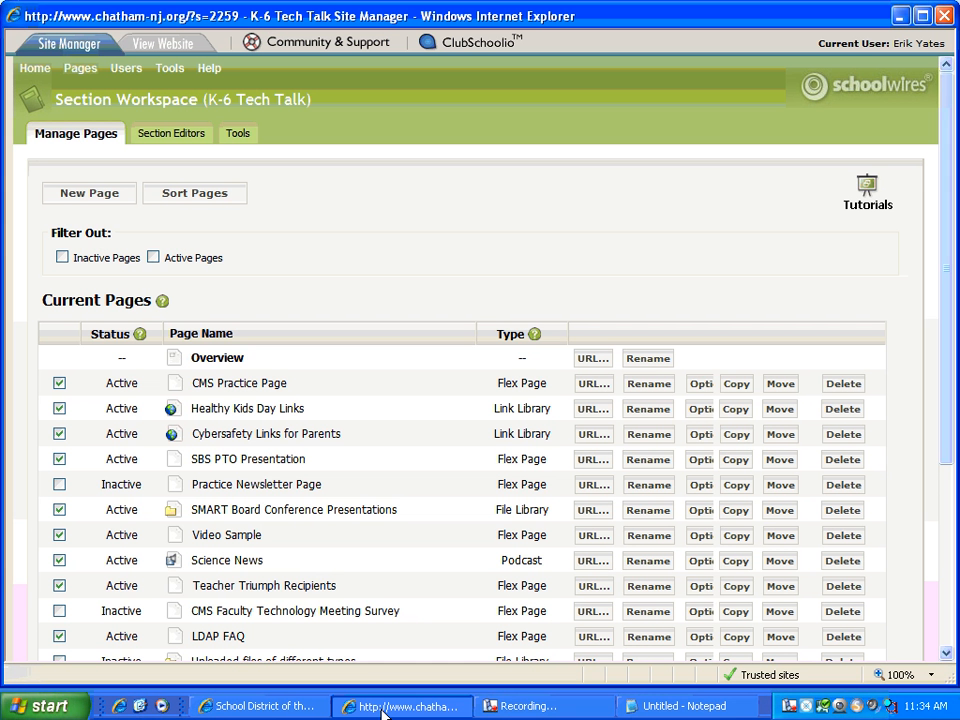
{"action": "mouse_move", "coordinate": [360, 686]}
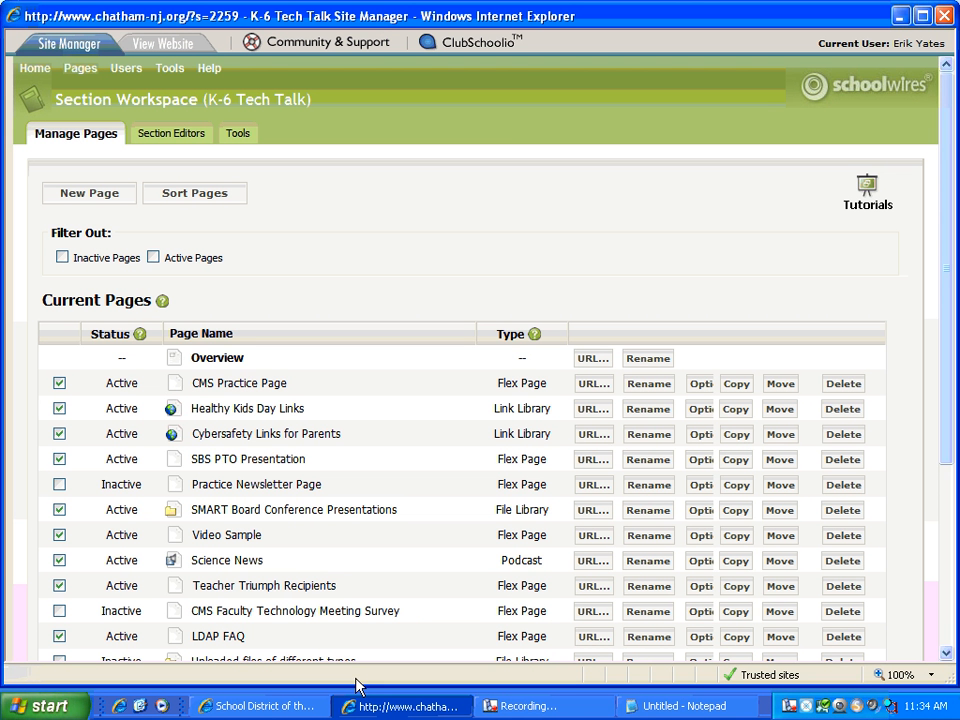
{"action": "mouse_move", "coordinate": [344, 212]}
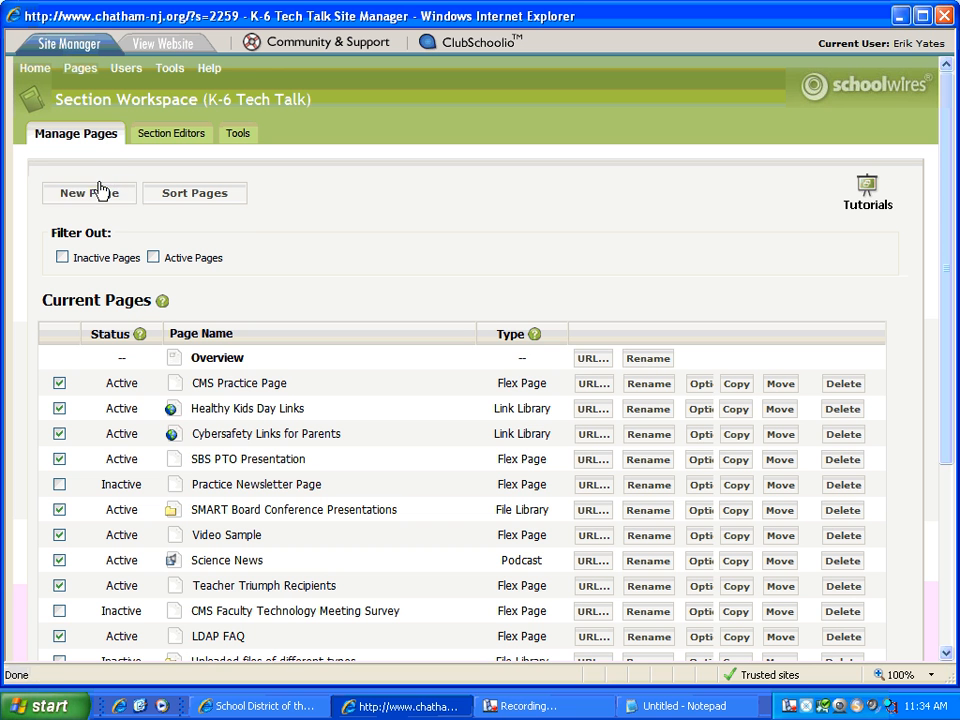
{"action": "mouse_move", "coordinate": [88, 192]}
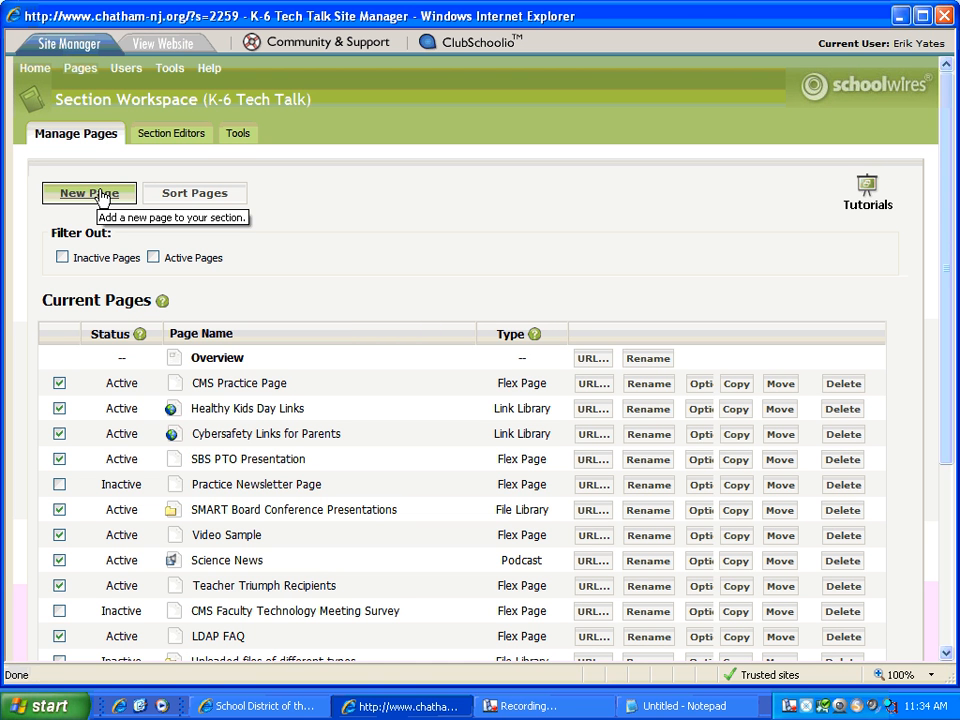
- Start a New Page in the K-6 Tech Talk section to list available page types
{"action": "left_click", "coordinate": [88, 192]}
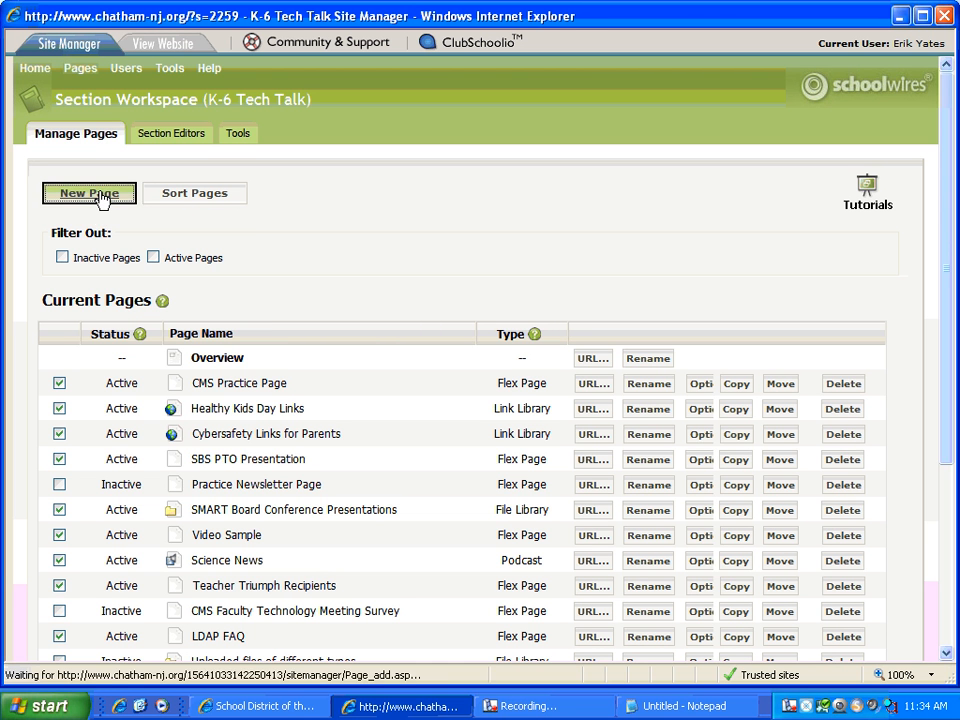
{"action": "left_click", "coordinate": [88, 192]}
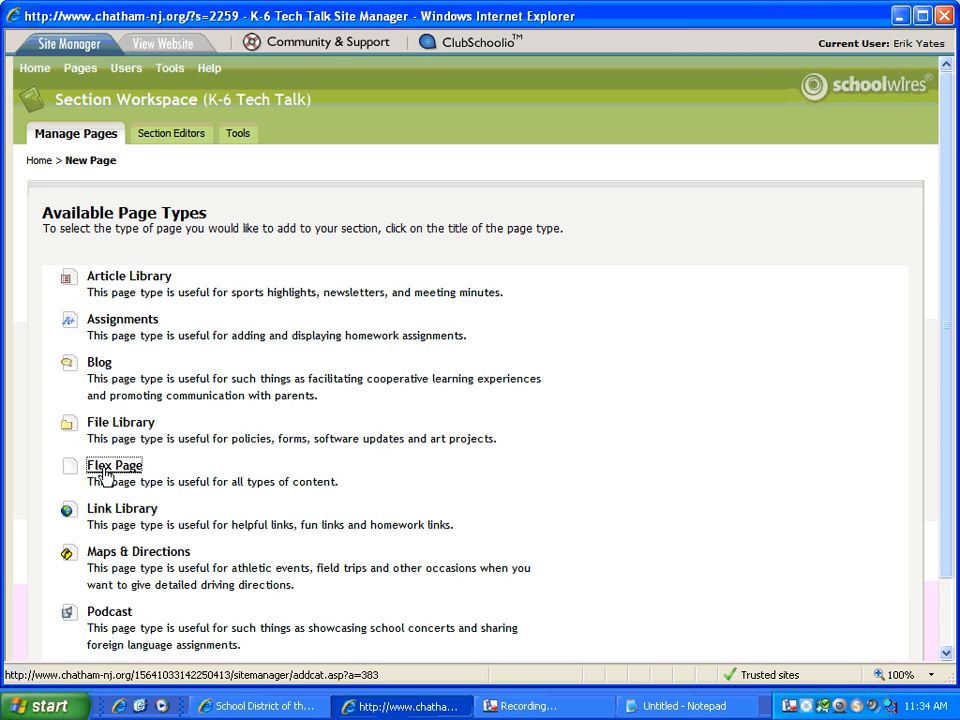
- Create a Flex Page named 'Video Page' with the blank layout and save it
{"action": "left_click", "coordinate": [114, 464]}
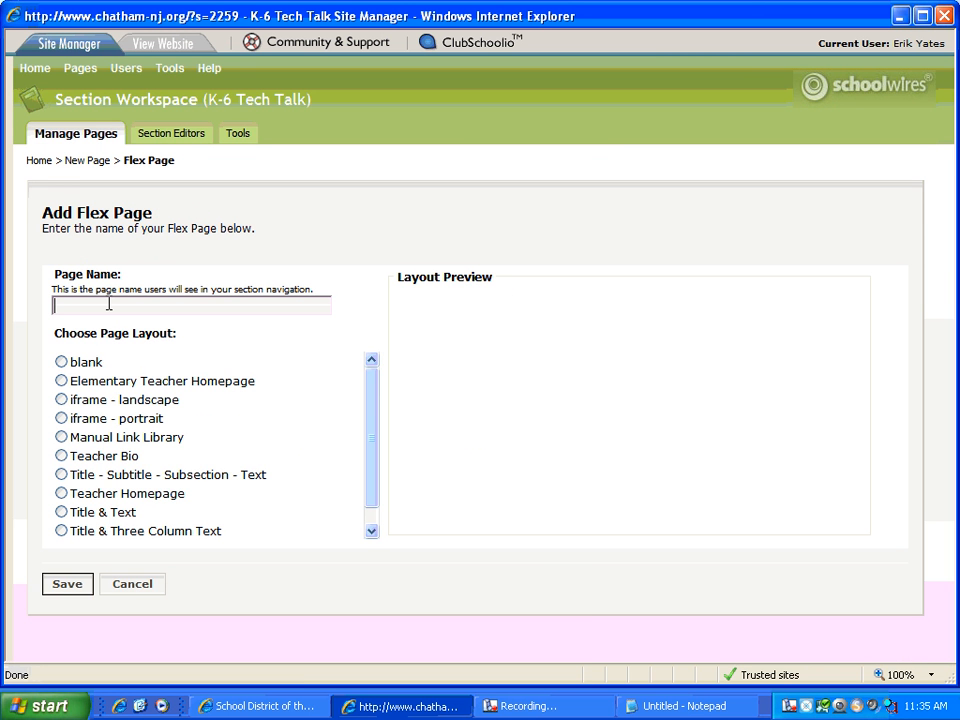
{"action": "type", "text": "Video"}
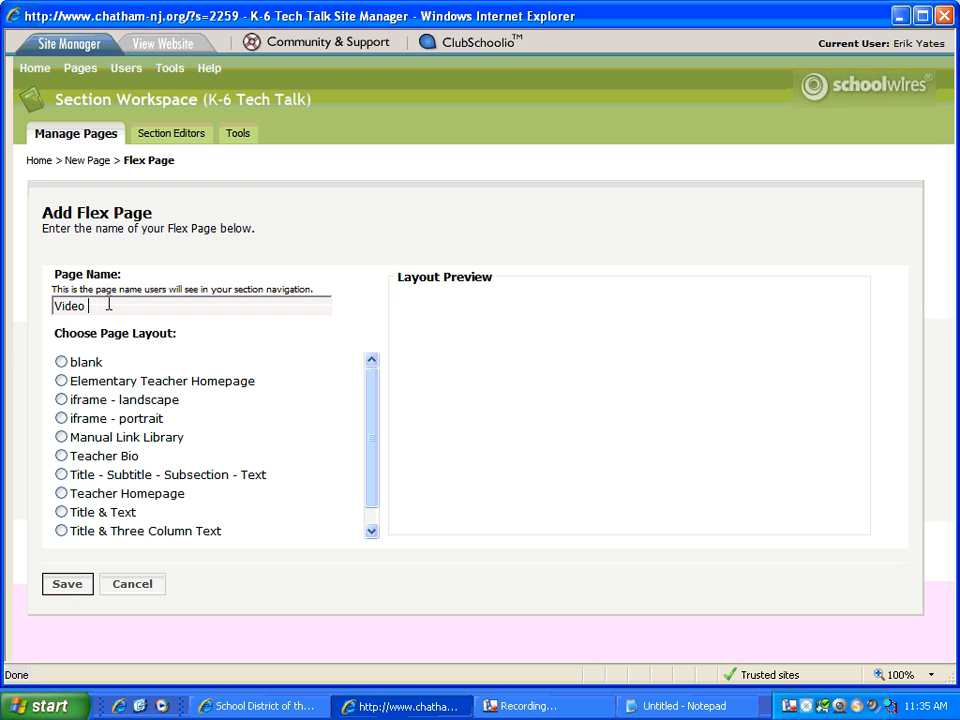
{"action": "type", "text": "Page"}
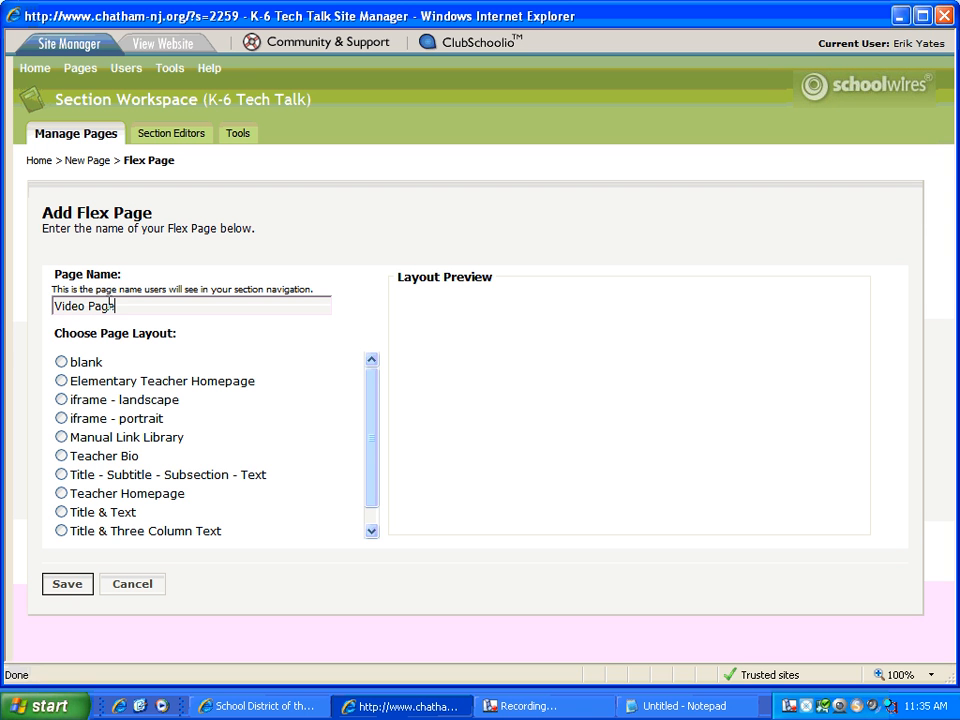
{"action": "left_click", "coordinate": [60, 362]}
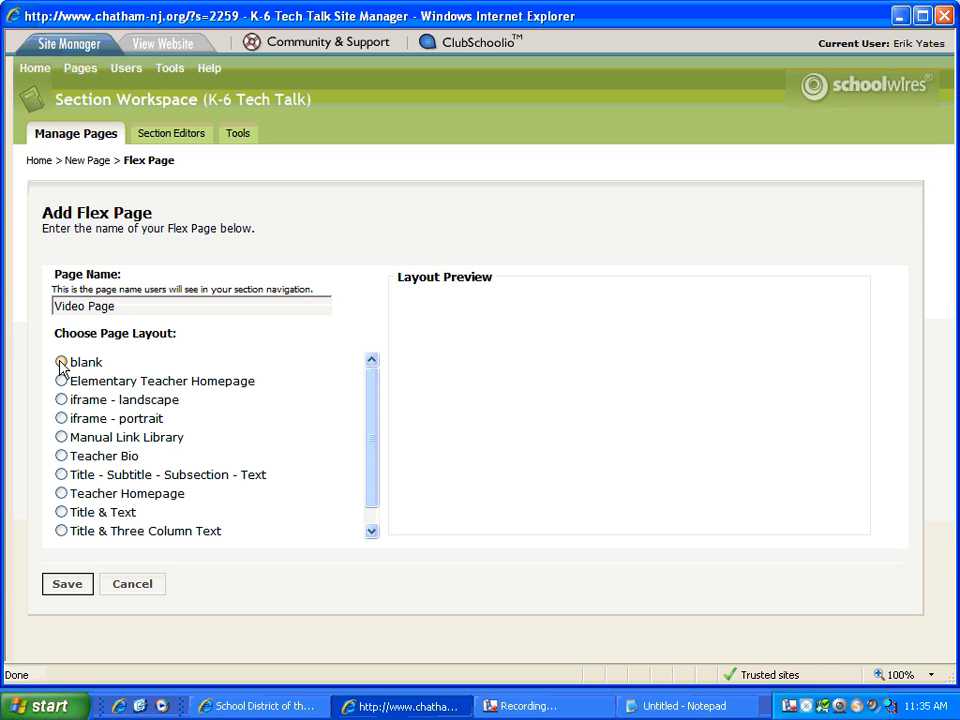
{"action": "left_click", "coordinate": [60, 362]}
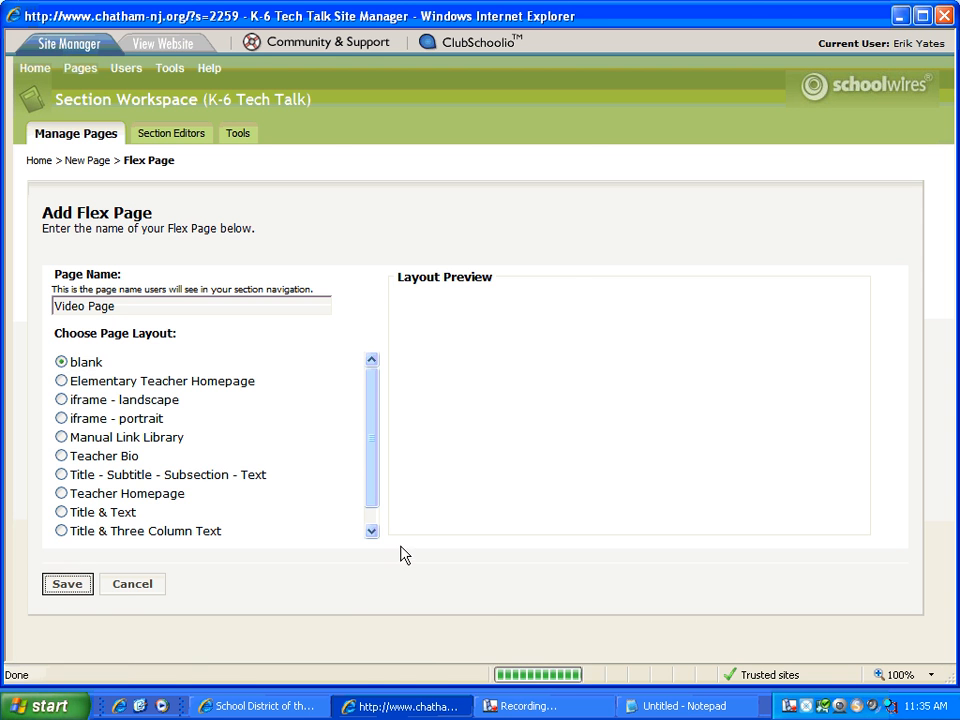
{"action": "left_click", "coordinate": [68, 584]}
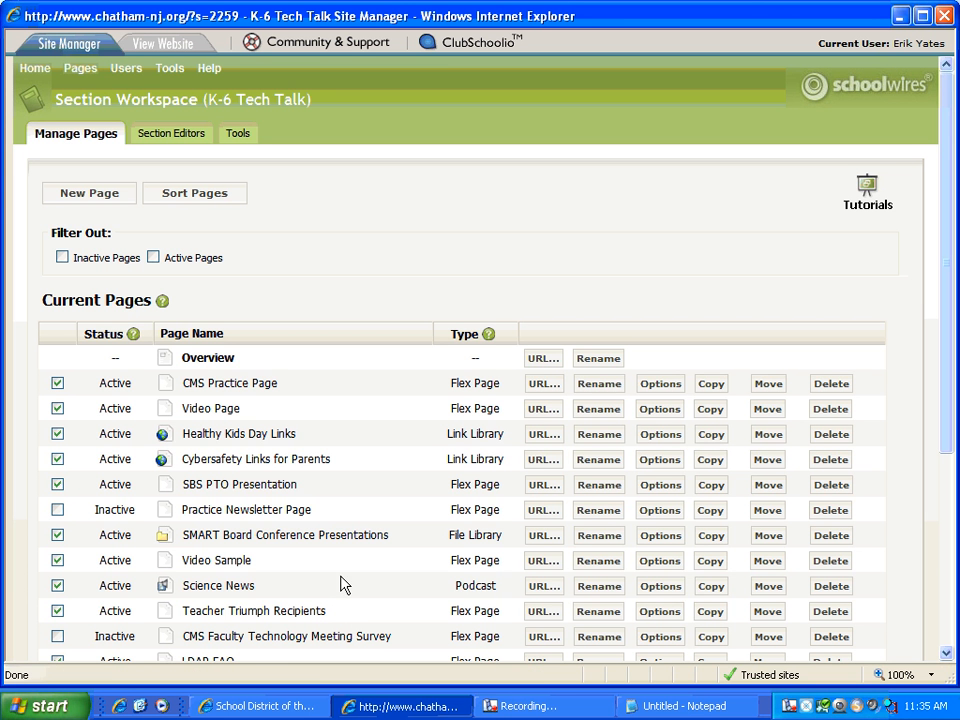
{"action": "mouse_move", "coordinate": [208, 498]}
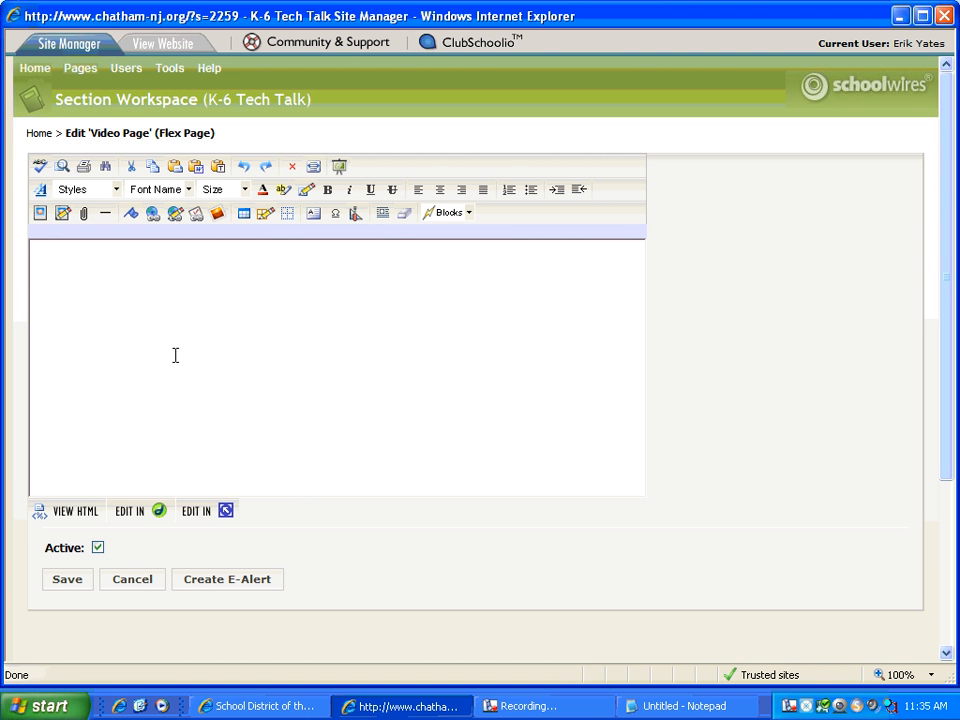
{"action": "mouse_move", "coordinate": [372, 230]}
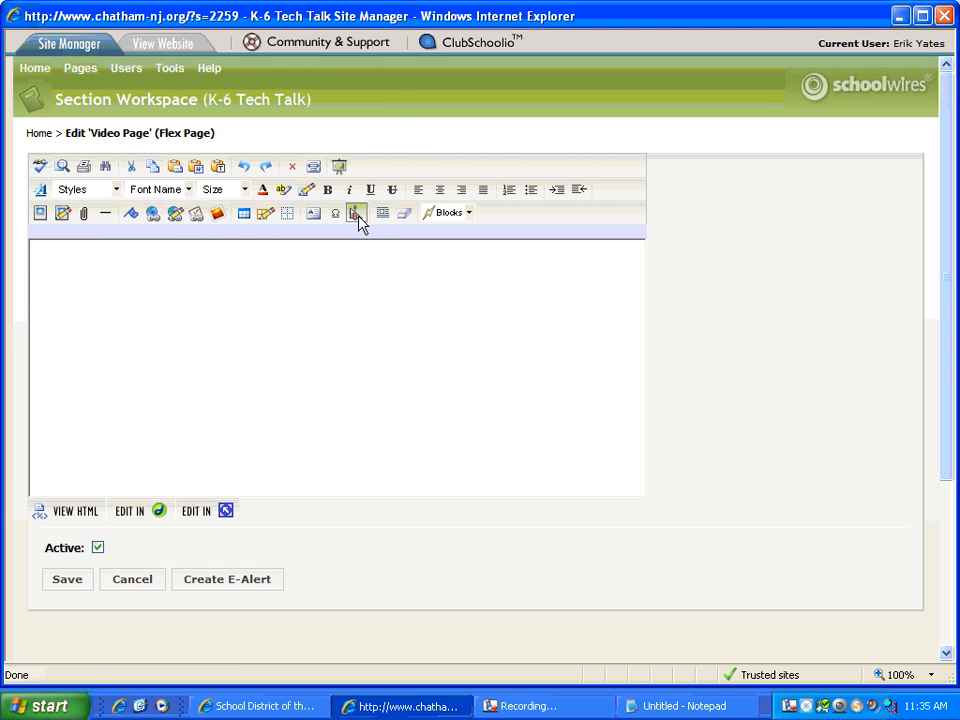
- Bring up the toolbox's Rich-Media Objects, moving the toolbox aside from the editing area
{"action": "left_click", "coordinate": [356, 212]}
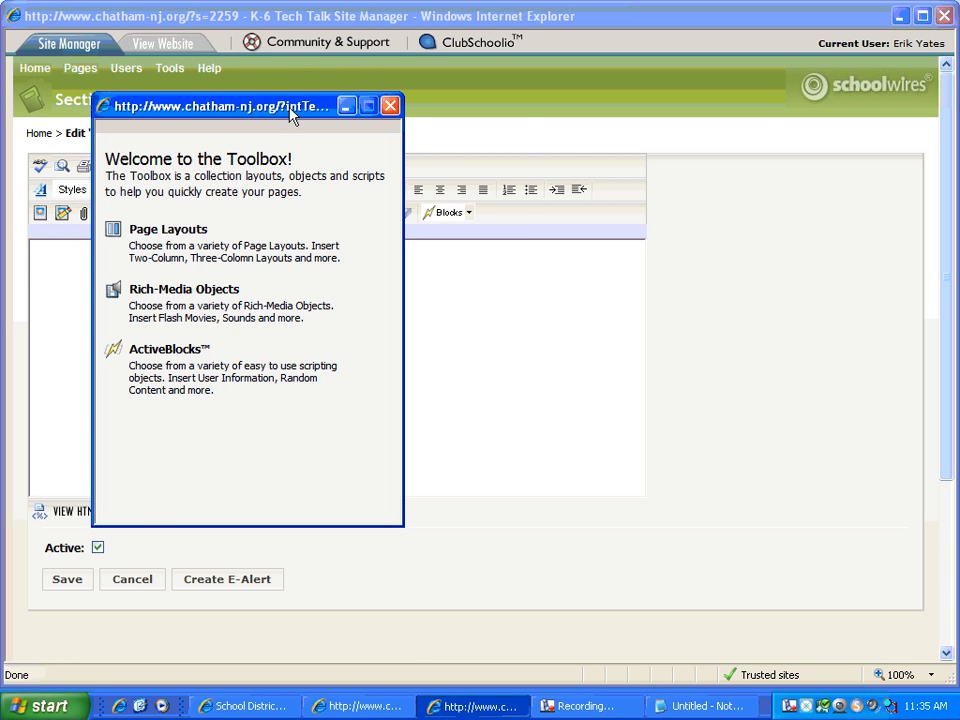
{"action": "left_click_drag", "start_coordinate": [248, 106], "coordinate": [748, 144]}
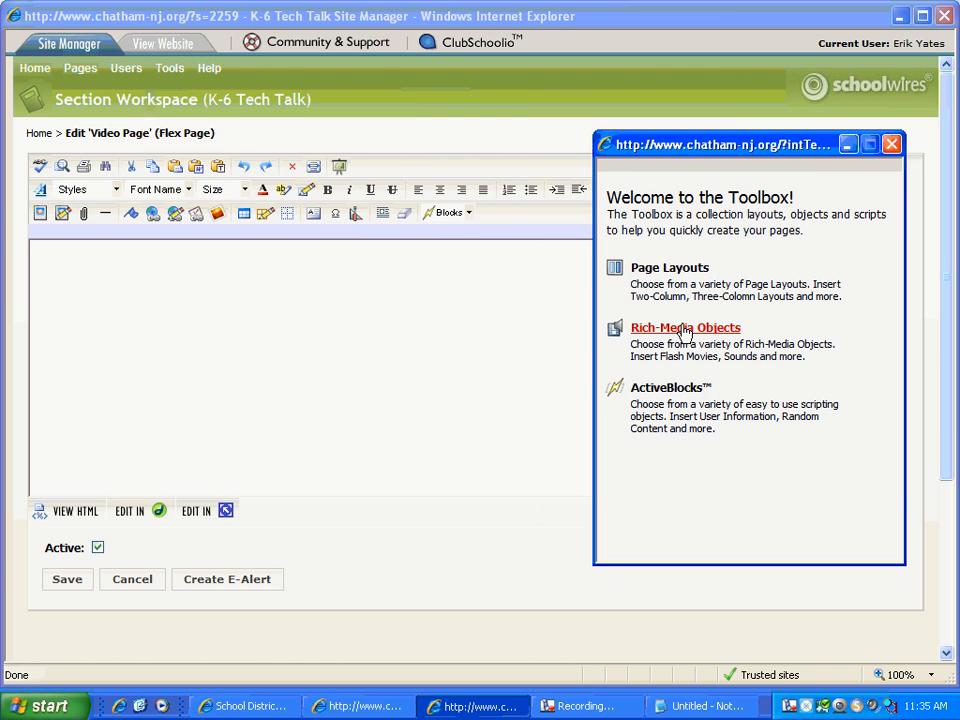
{"action": "left_click", "coordinate": [684, 328]}
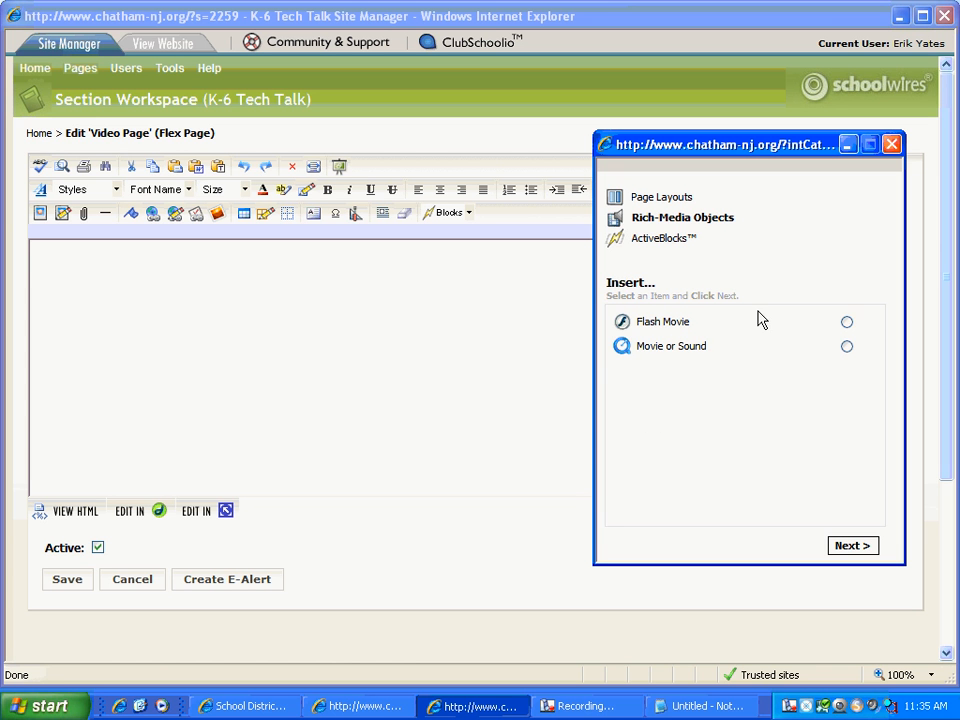
{"action": "mouse_move", "coordinate": [740, 330]}
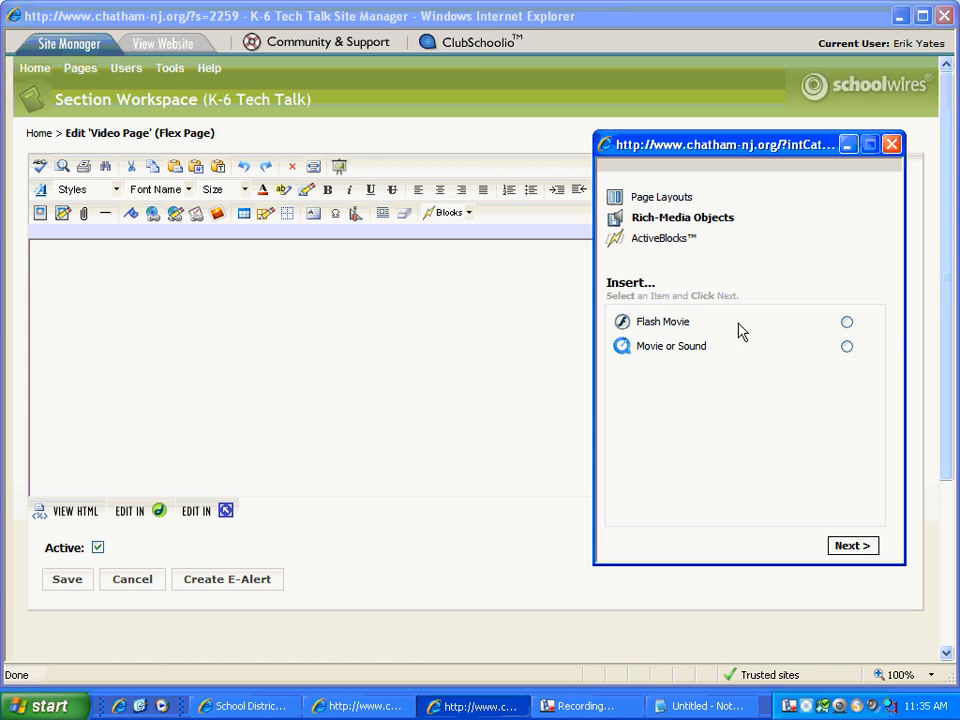
- Choose Movie or Sound and continue to the QuickTime Movie insert form
{"action": "left_click", "coordinate": [848, 346]}
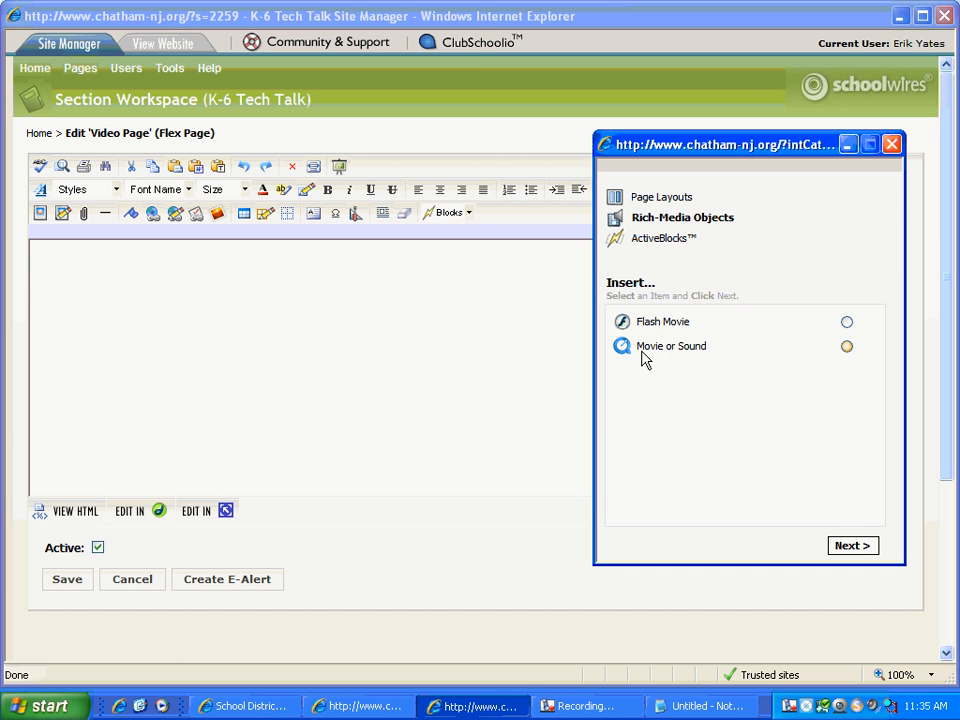
{"action": "left_click", "coordinate": [846, 346]}
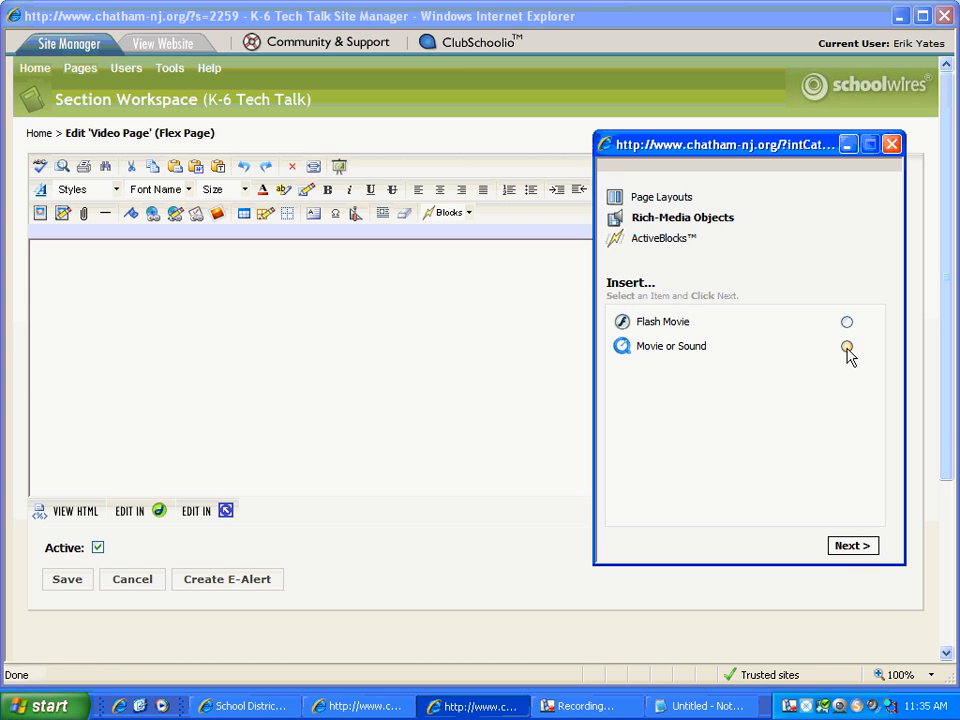
{"action": "left_click", "coordinate": [852, 544]}
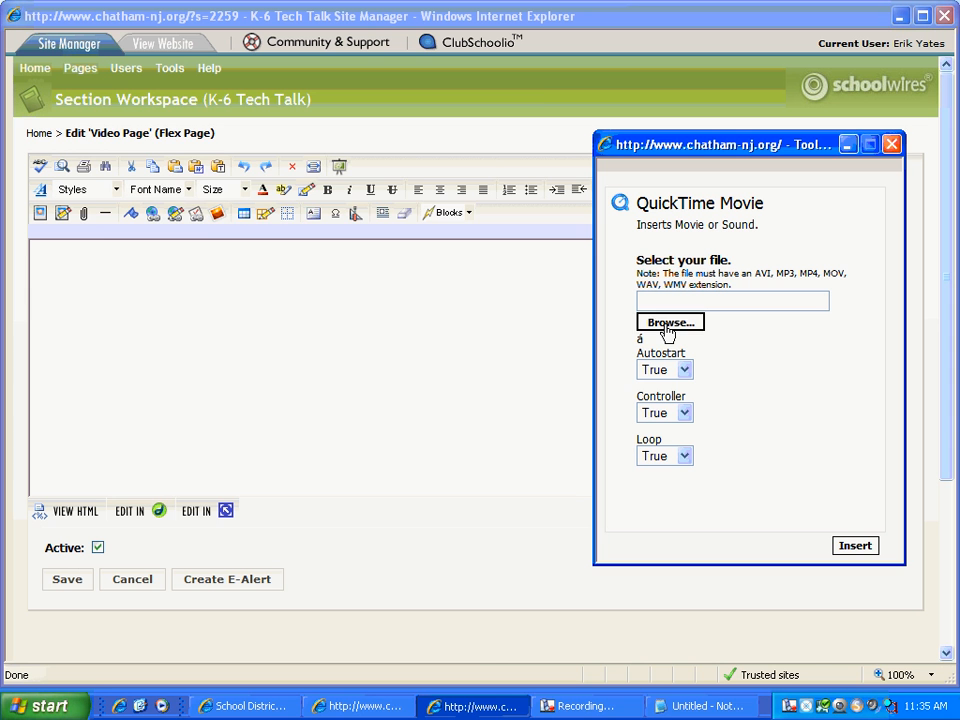
- Browse for a new file from my computer, reaching the Choose File dialog on the Desktop
{"action": "left_click", "coordinate": [668, 320]}
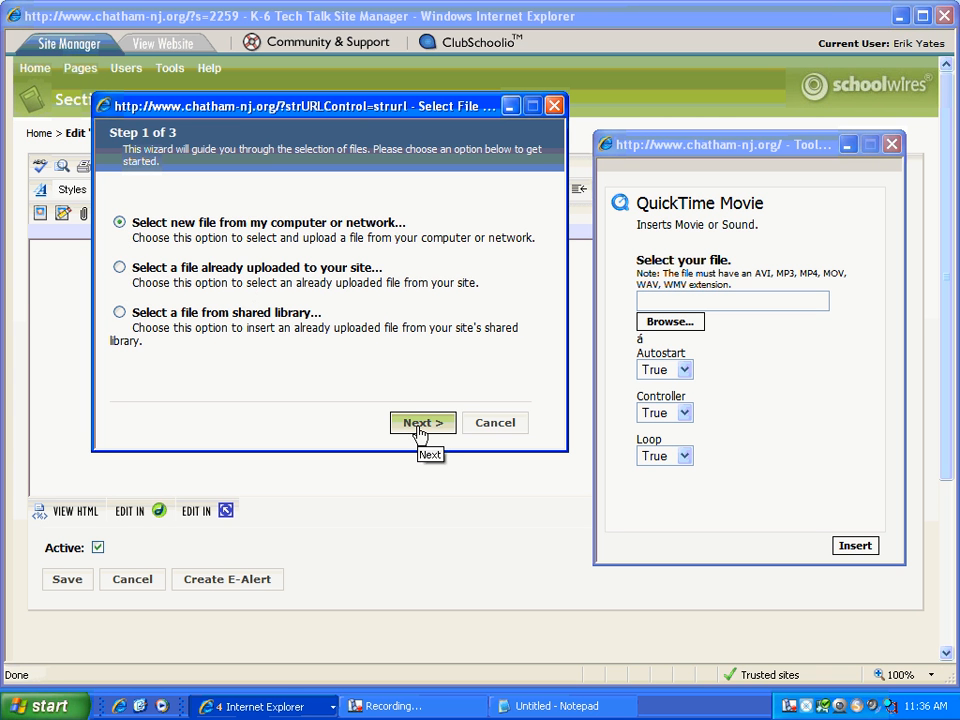
{"action": "left_click", "coordinate": [422, 422]}
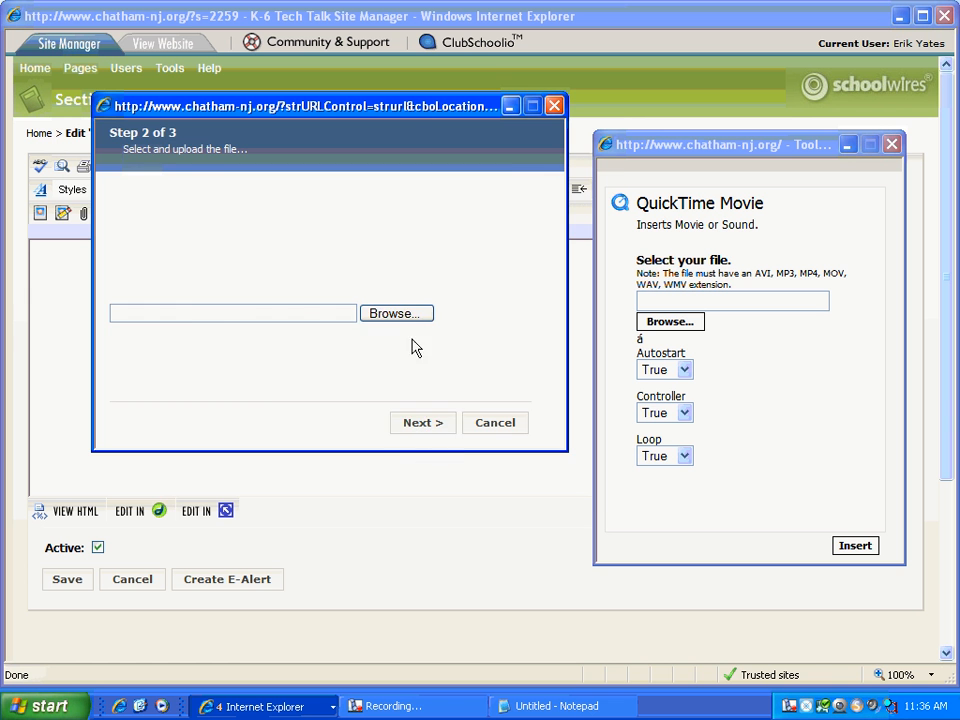
{"action": "left_click", "coordinate": [396, 312]}
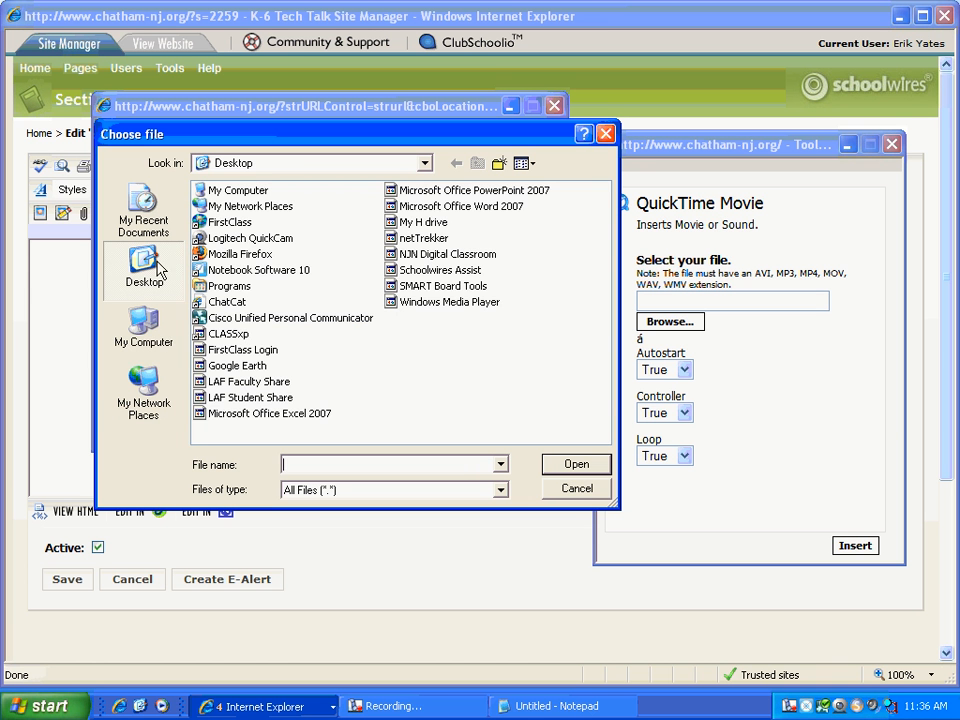
- Choose hammermovieclip from the Schoolwires Web Pages folder as the upload file
{"action": "left_click", "coordinate": [144, 330]}
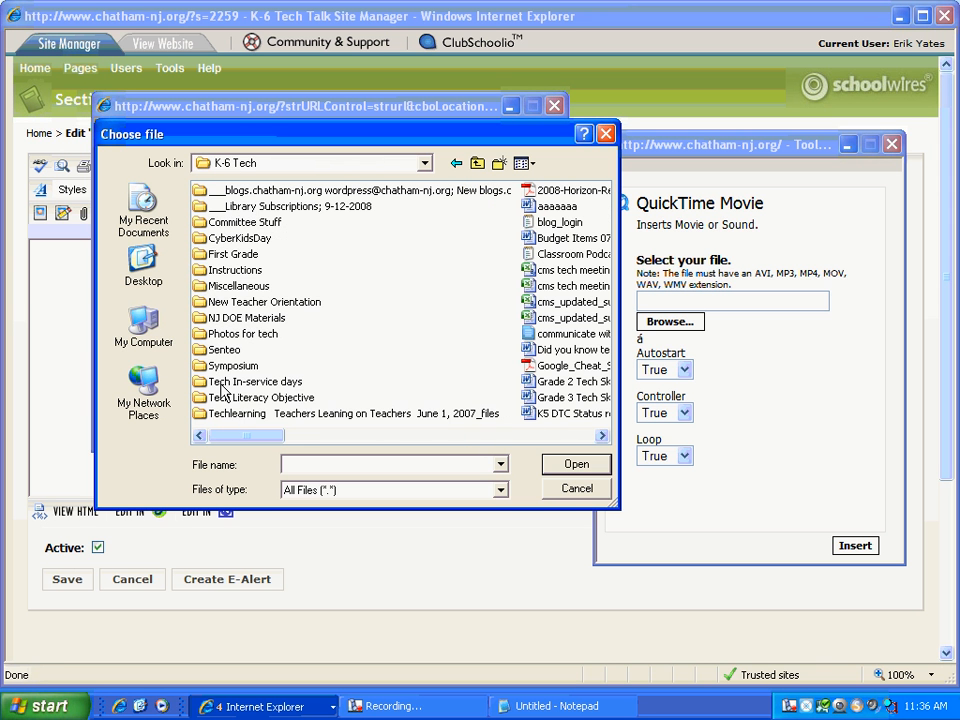
{"action": "mouse_move", "coordinate": [236, 276]}
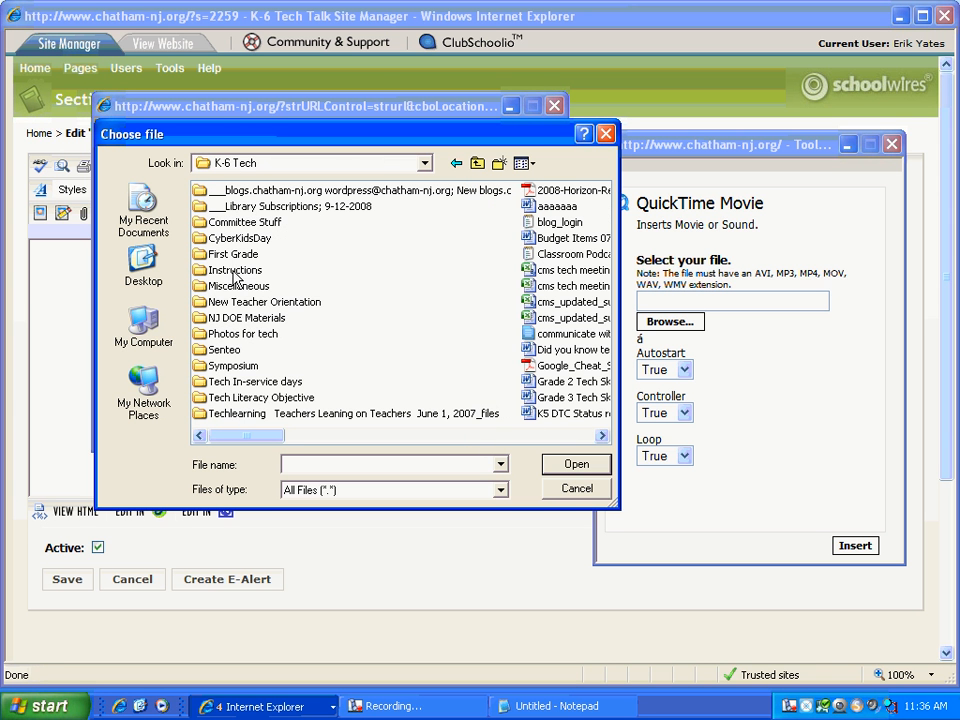
{"action": "mouse_move", "coordinate": [236, 270]}
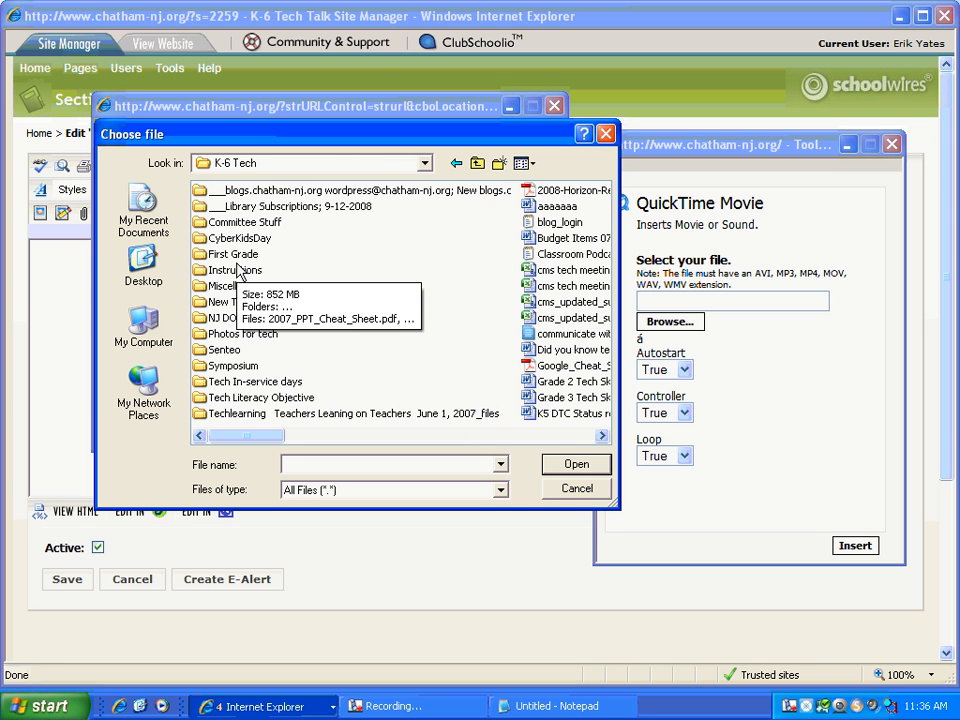
{"action": "double_click", "coordinate": [240, 270]}
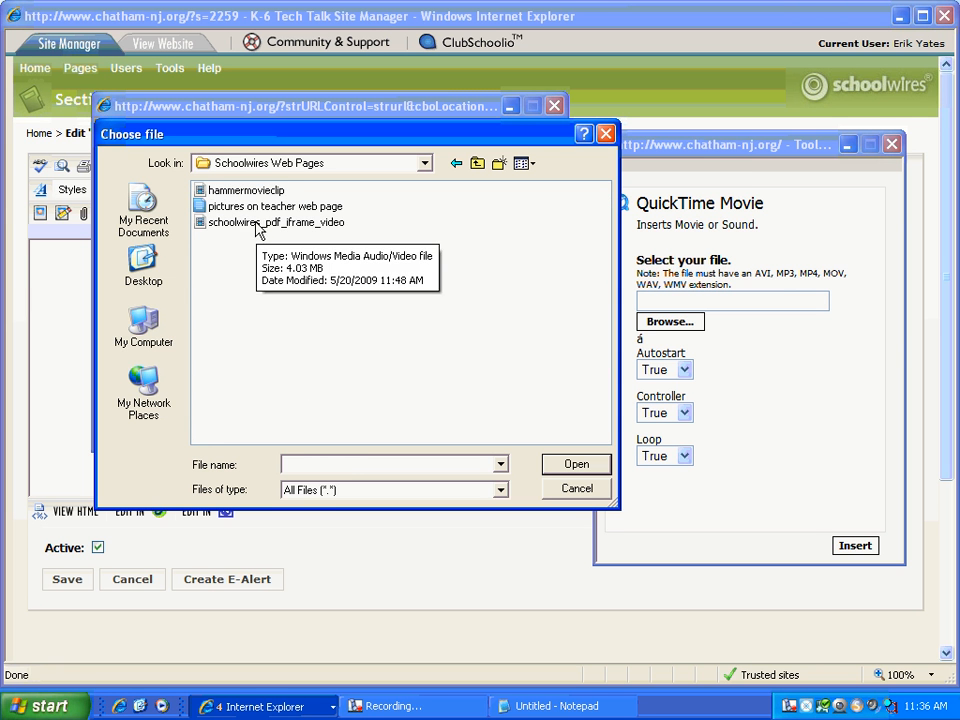
{"action": "left_click", "coordinate": [246, 190]}
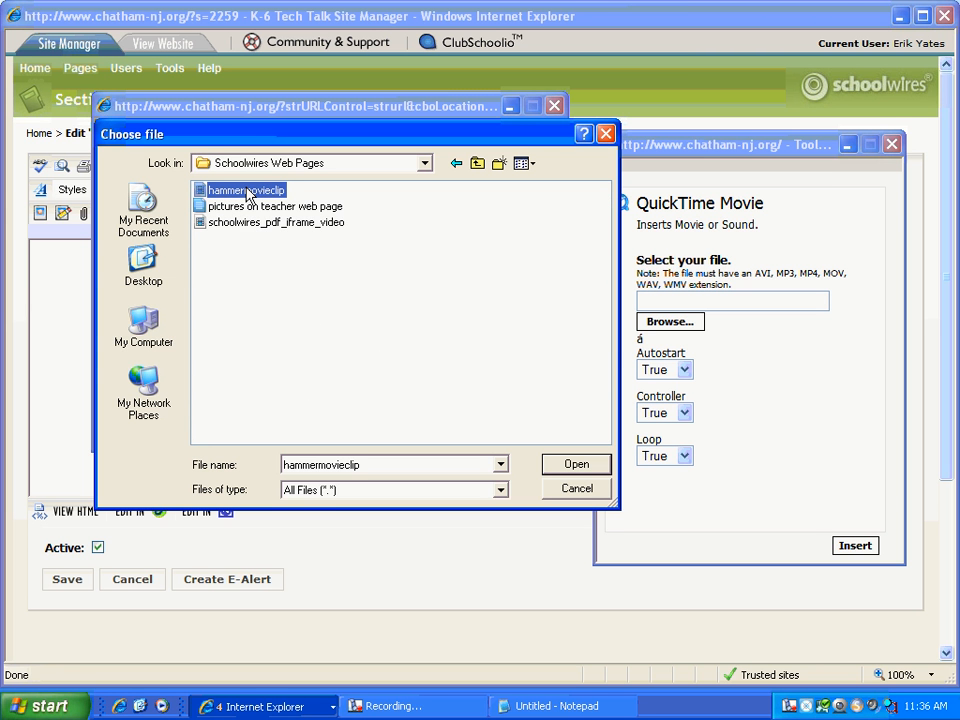
{"action": "mouse_move", "coordinate": [244, 190]}
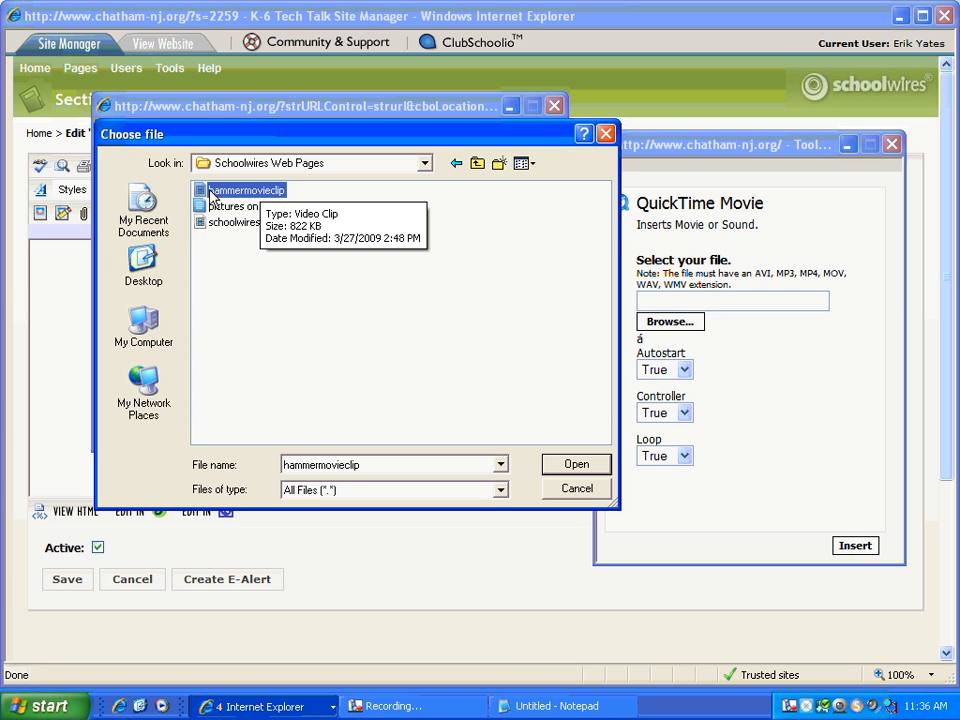
{"action": "mouse_move", "coordinate": [240, 198]}
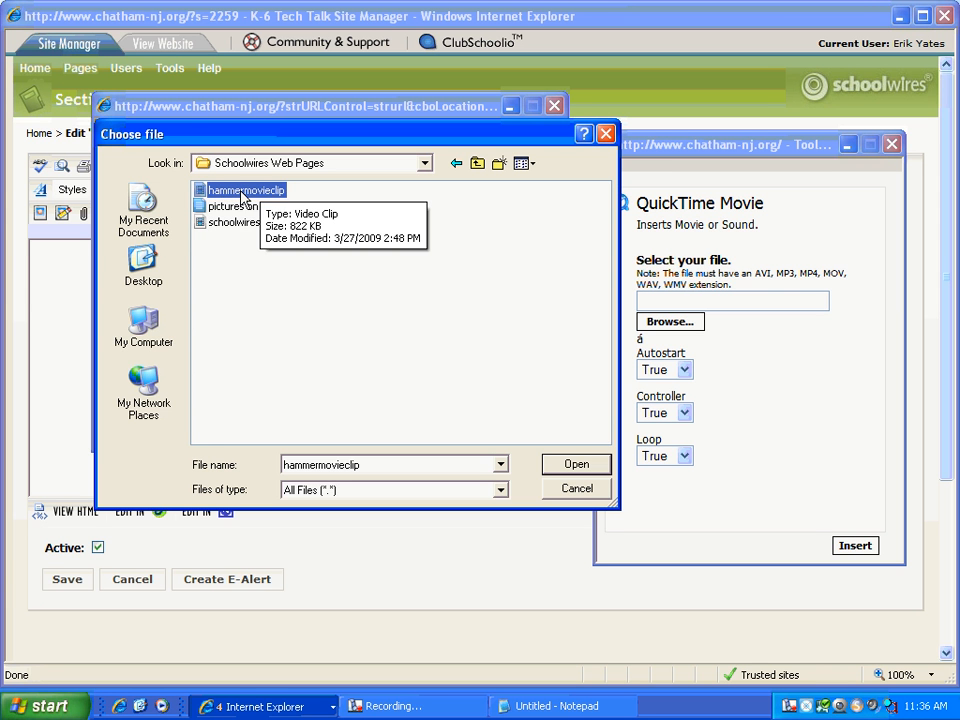
{"action": "mouse_move", "coordinate": [290, 196]}
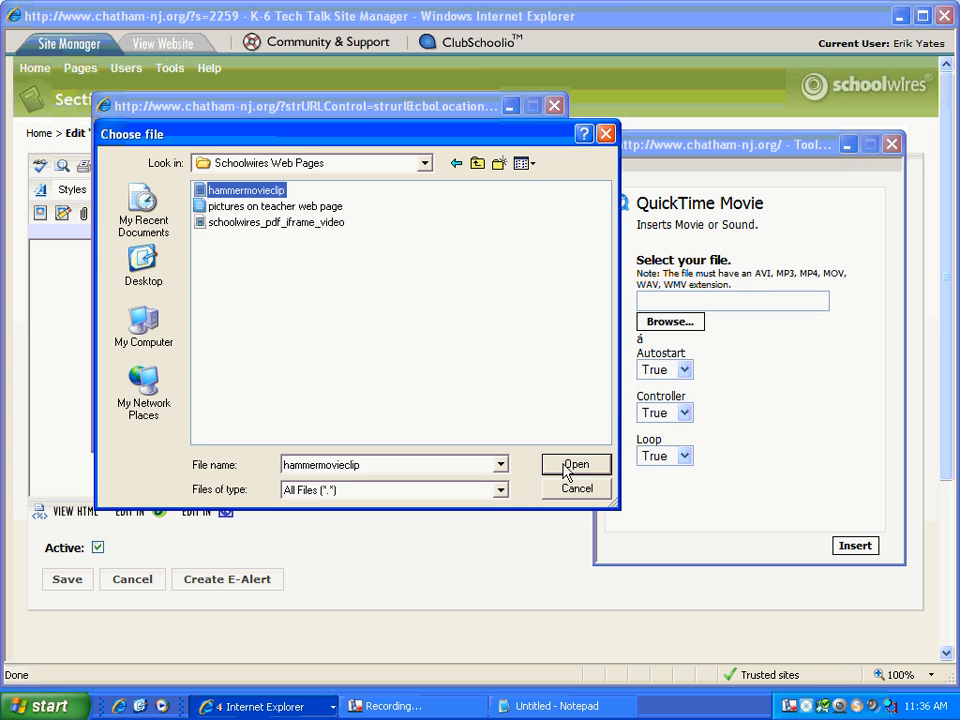
{"action": "mouse_move", "coordinate": [260, 228]}
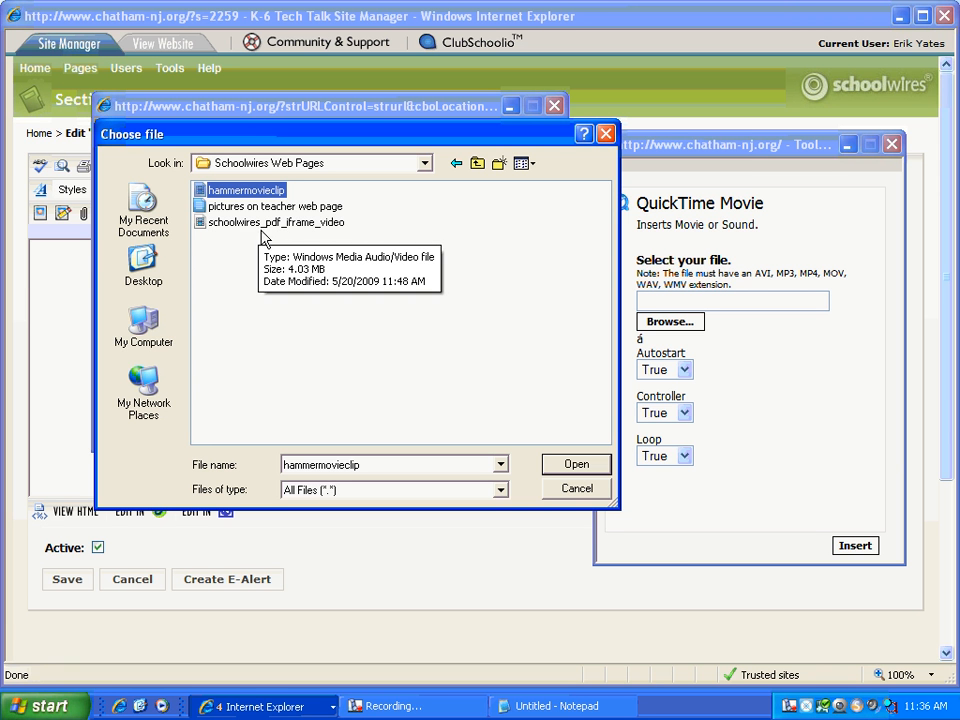
{"action": "mouse_move", "coordinate": [324, 290]}
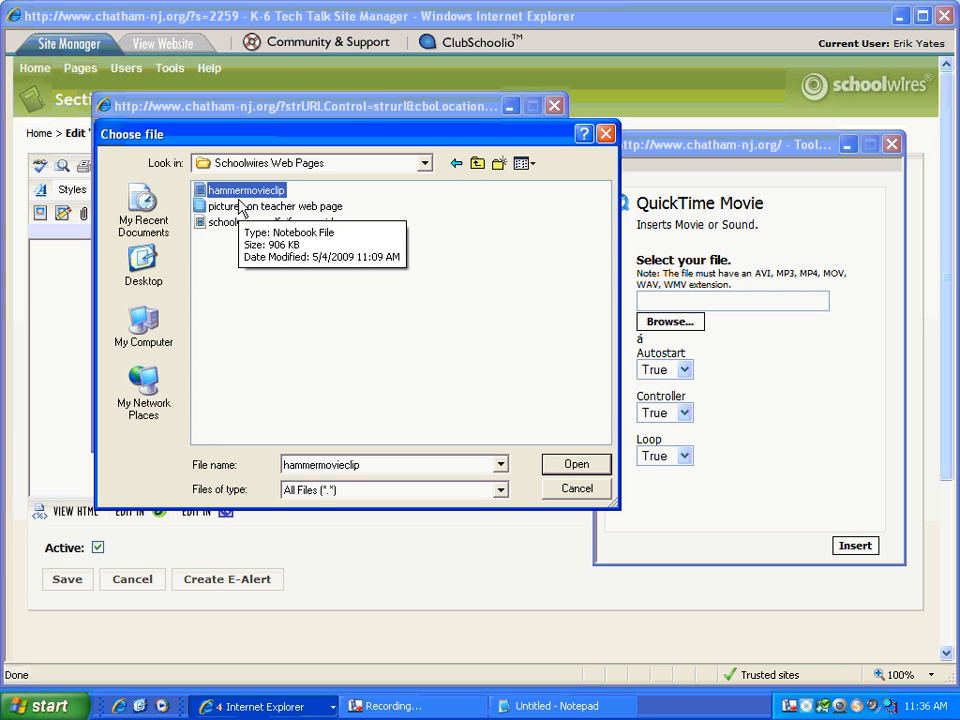
{"action": "mouse_move", "coordinate": [568, 474]}
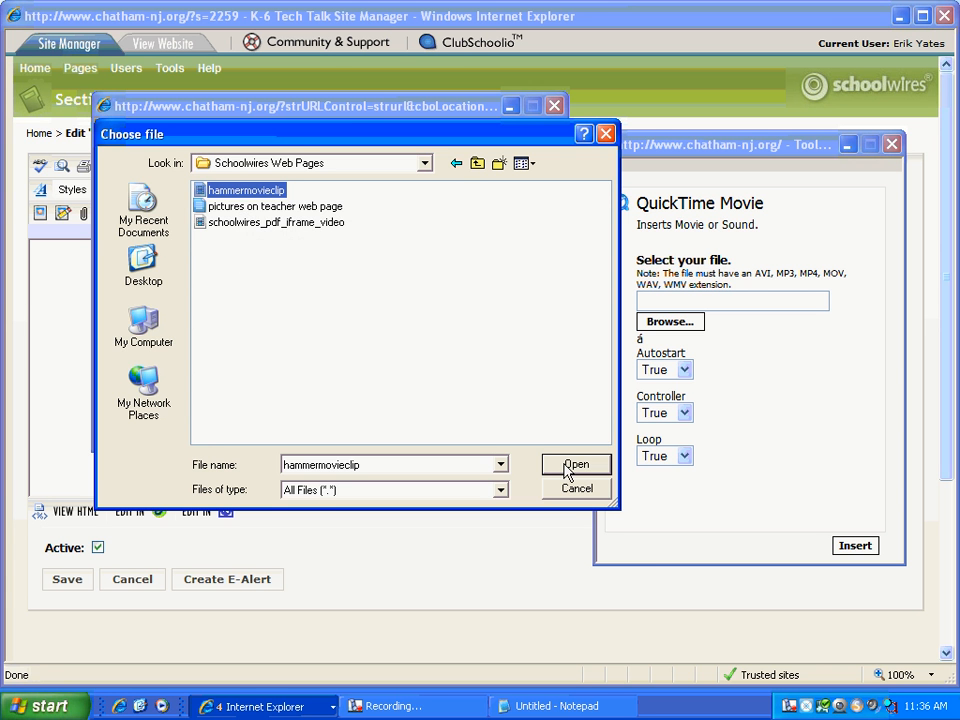
{"action": "left_click", "coordinate": [576, 464]}
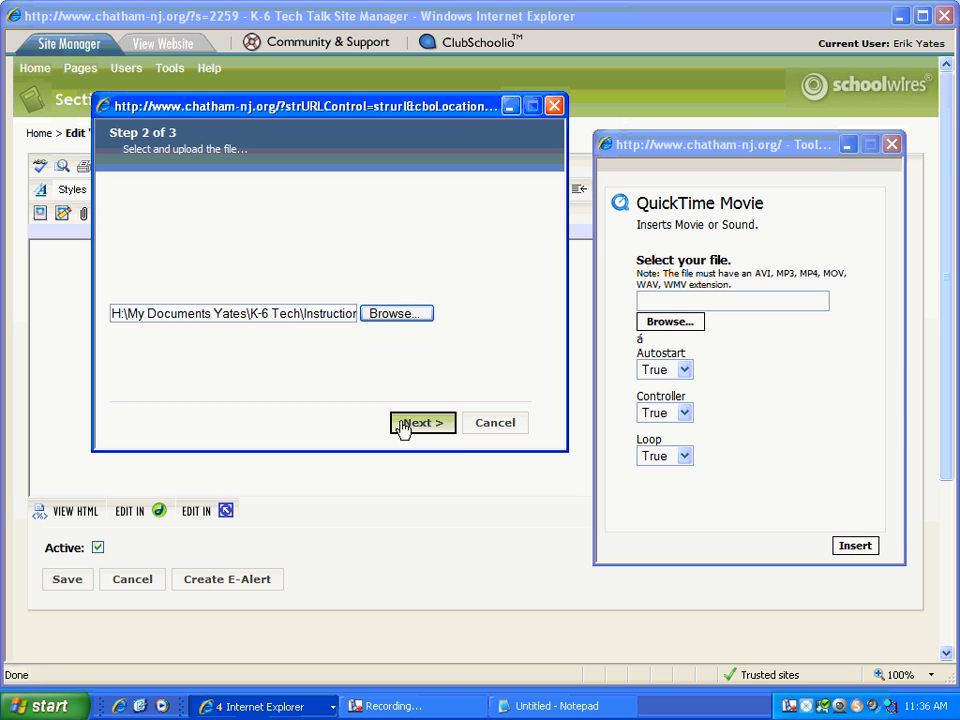
{"action": "mouse_move", "coordinate": [424, 424]}
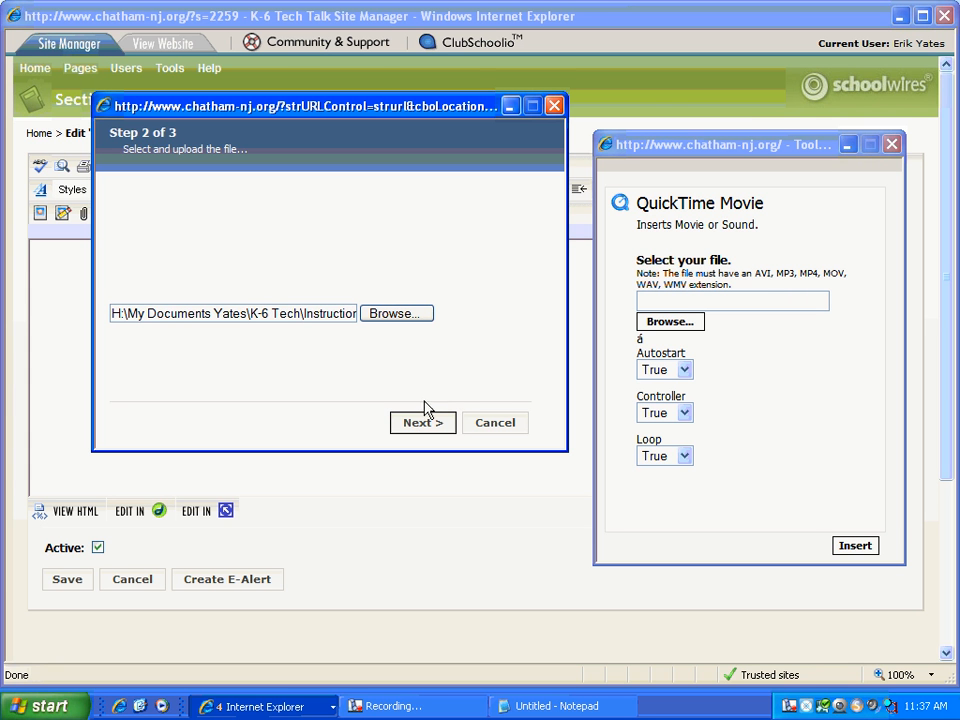
{"action": "mouse_move", "coordinate": [440, 380]}
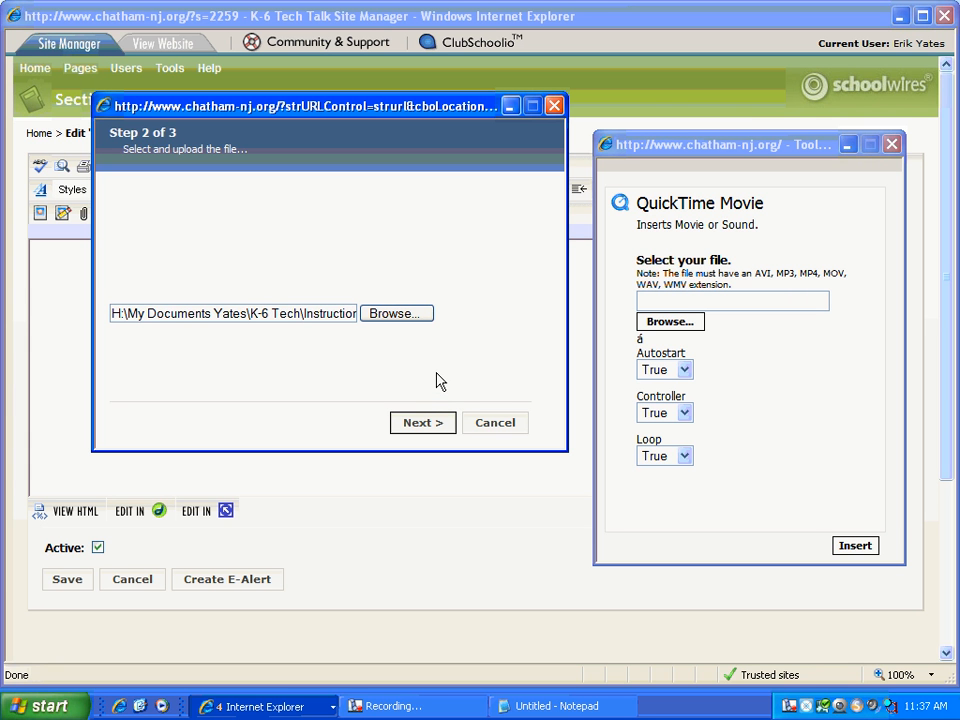
- Upload hammermovieclip and select it so its server path fills the QuickTime Movie file field
{"action": "left_click", "coordinate": [422, 422]}
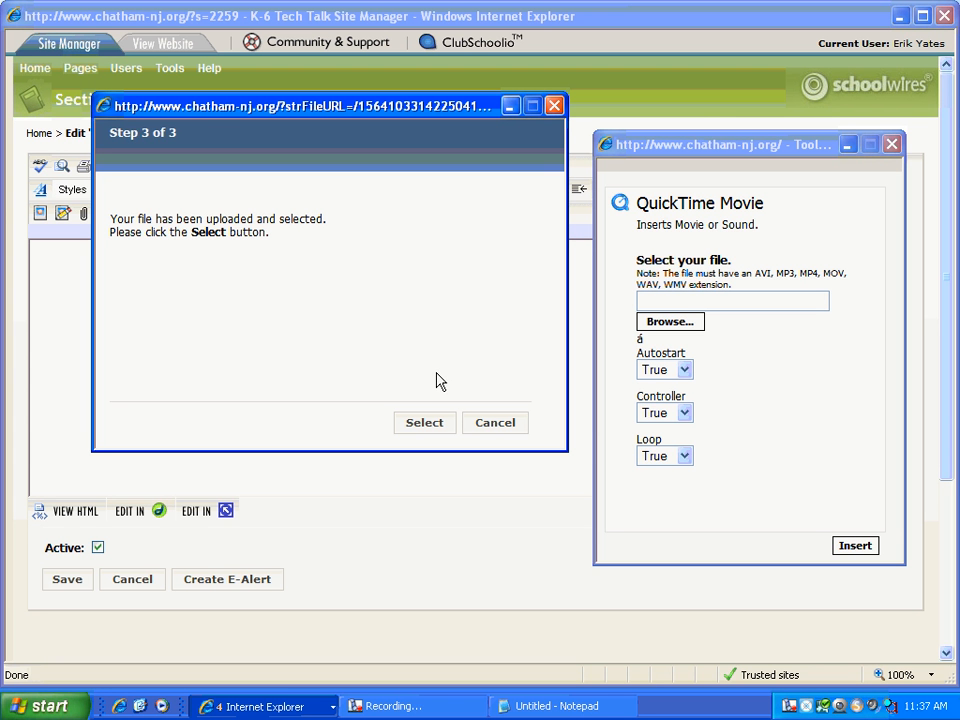
{"action": "mouse_move", "coordinate": [428, 392]}
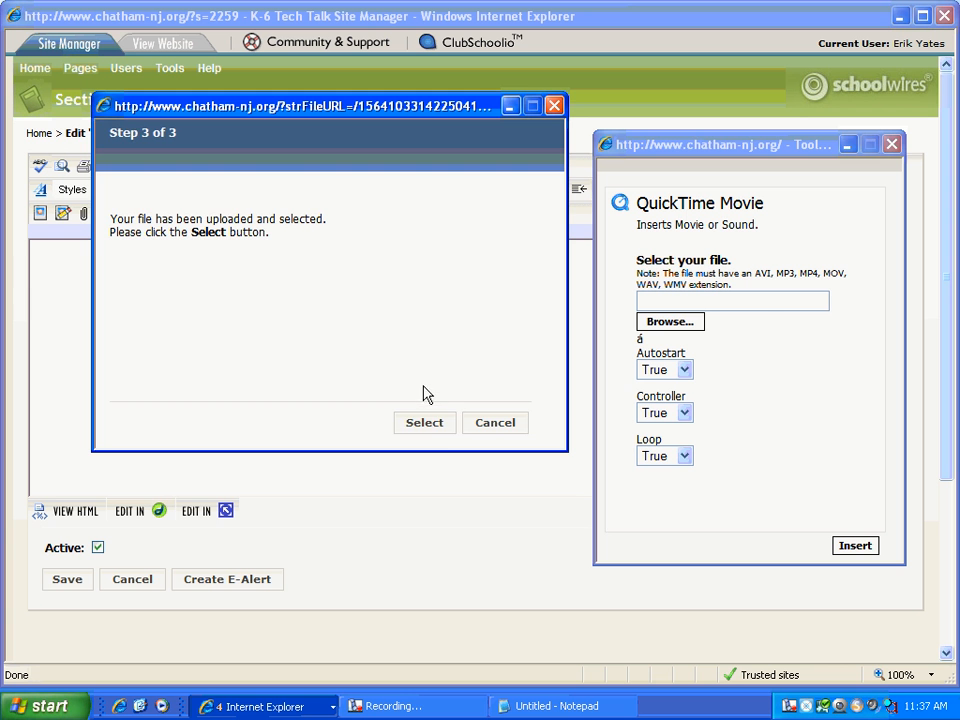
{"action": "left_click", "coordinate": [424, 422]}
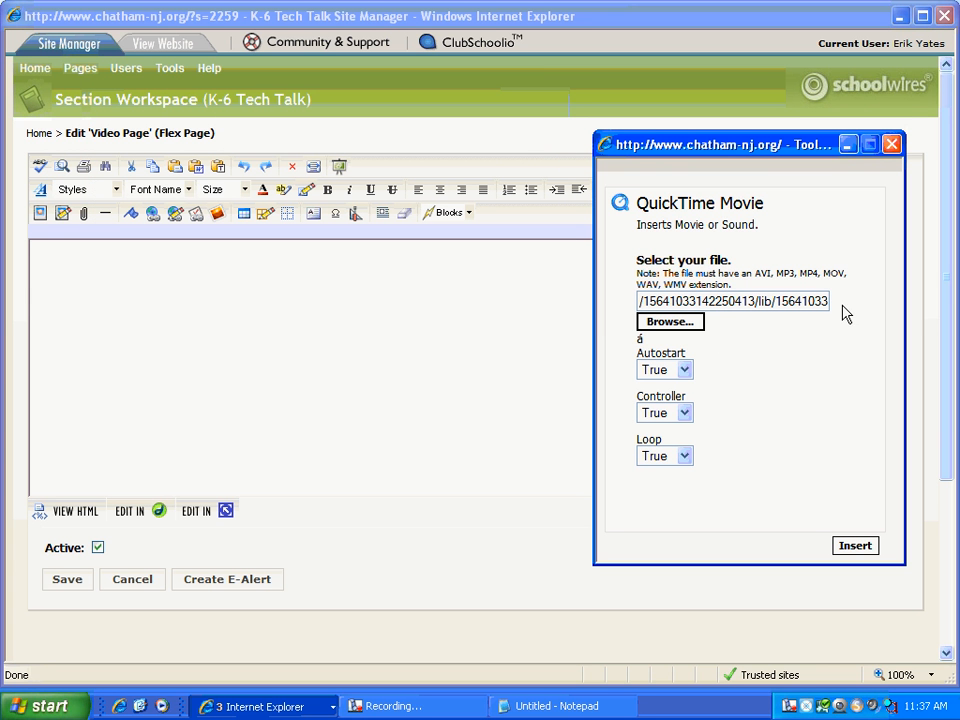
{"action": "mouse_move", "coordinate": [742, 136]}
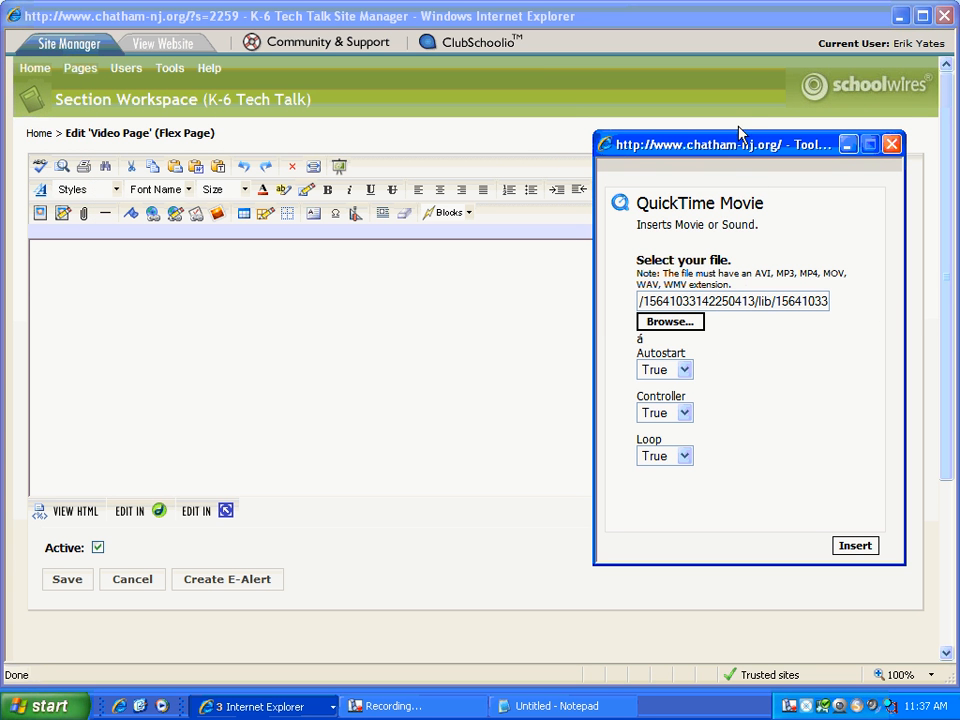
{"action": "mouse_move", "coordinate": [810, 290]}
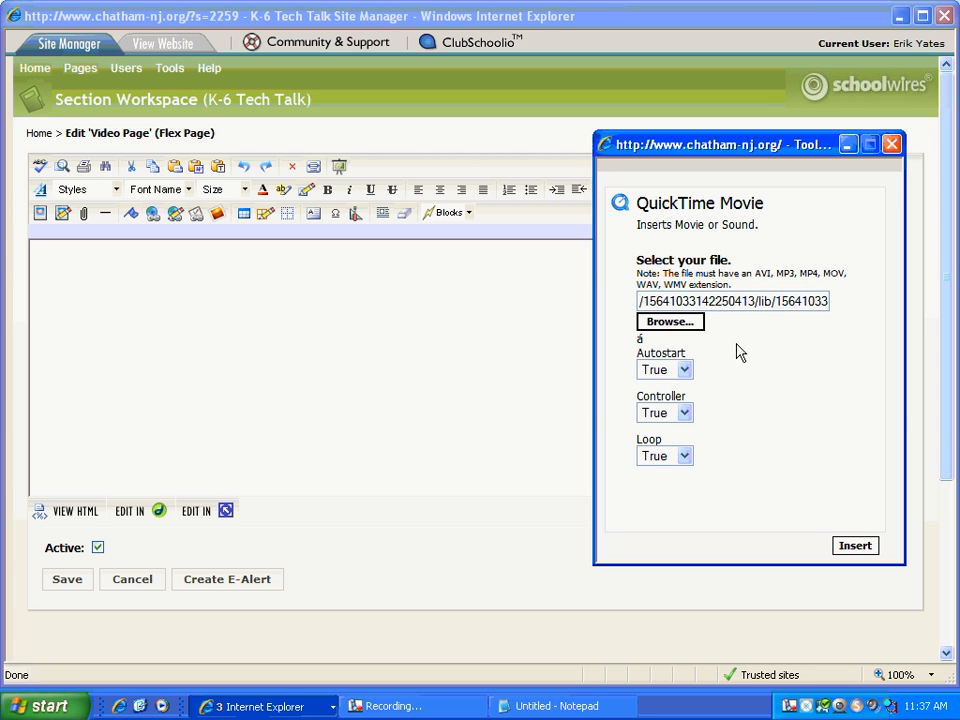
{"action": "left_click", "coordinate": [684, 370]}
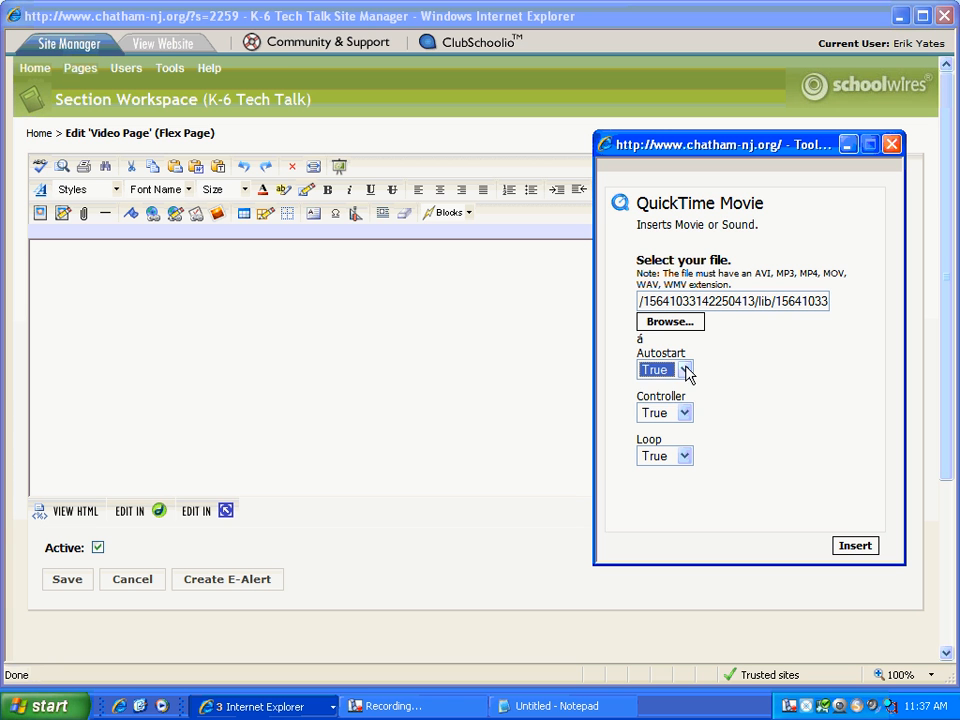
{"action": "mouse_move", "coordinate": [690, 374]}
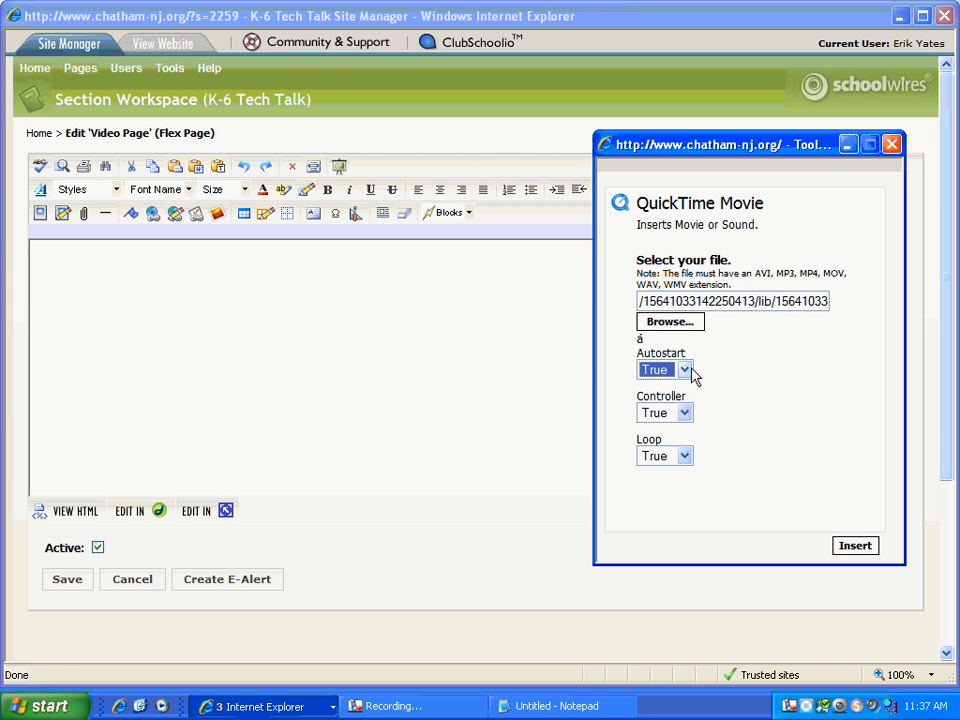
- Insert the movie with Autostart False, Loop False and Controller True
{"action": "left_click", "coordinate": [664, 368]}
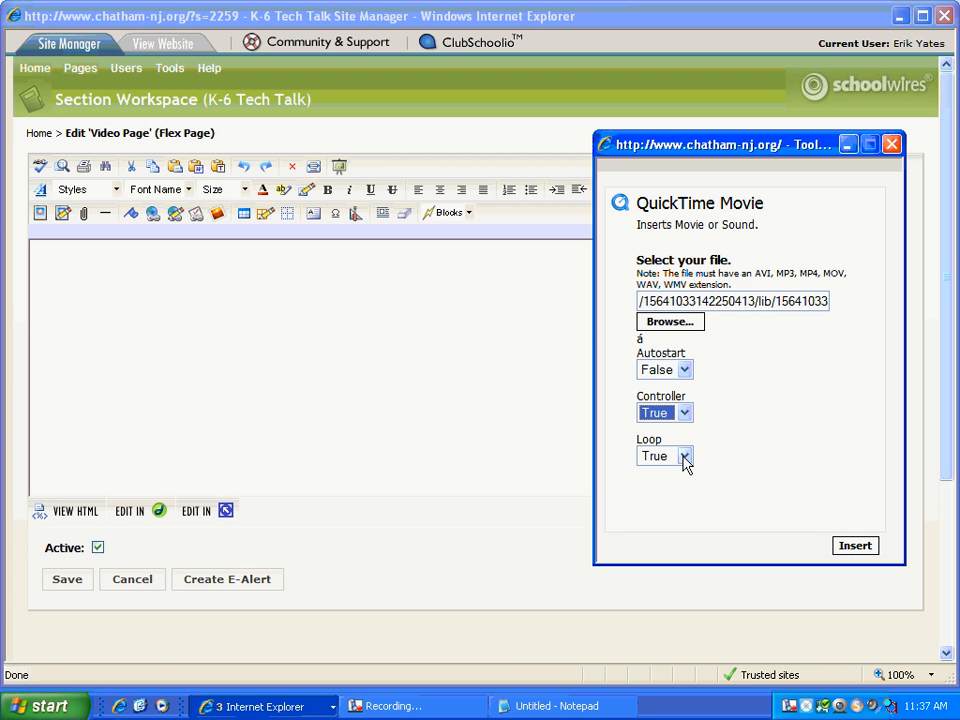
{"action": "left_click", "coordinate": [684, 456]}
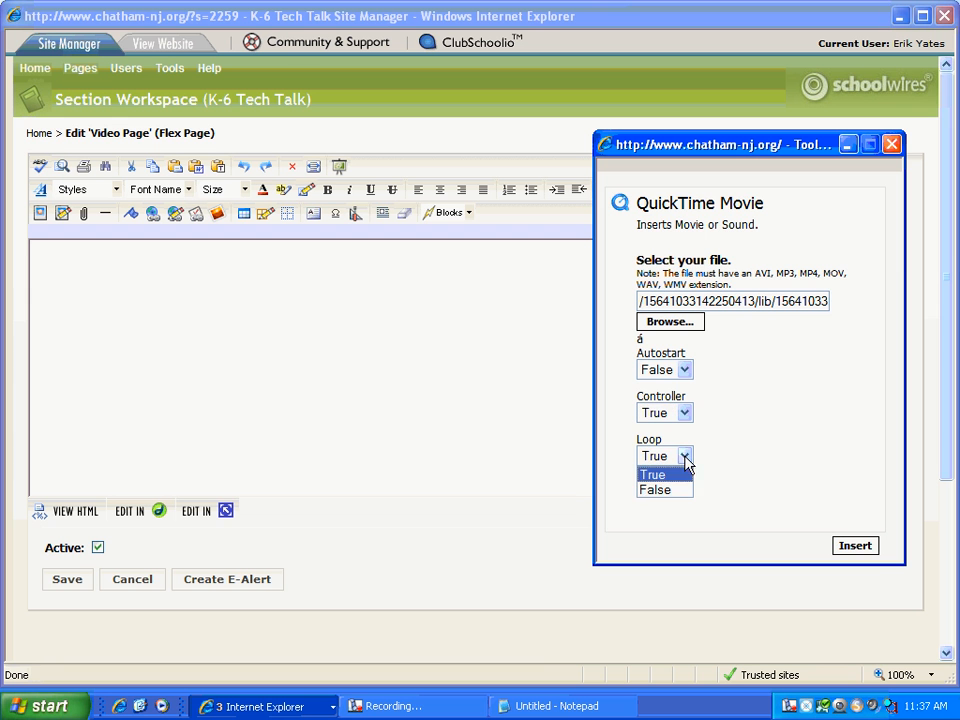
{"action": "left_click", "coordinate": [656, 488]}
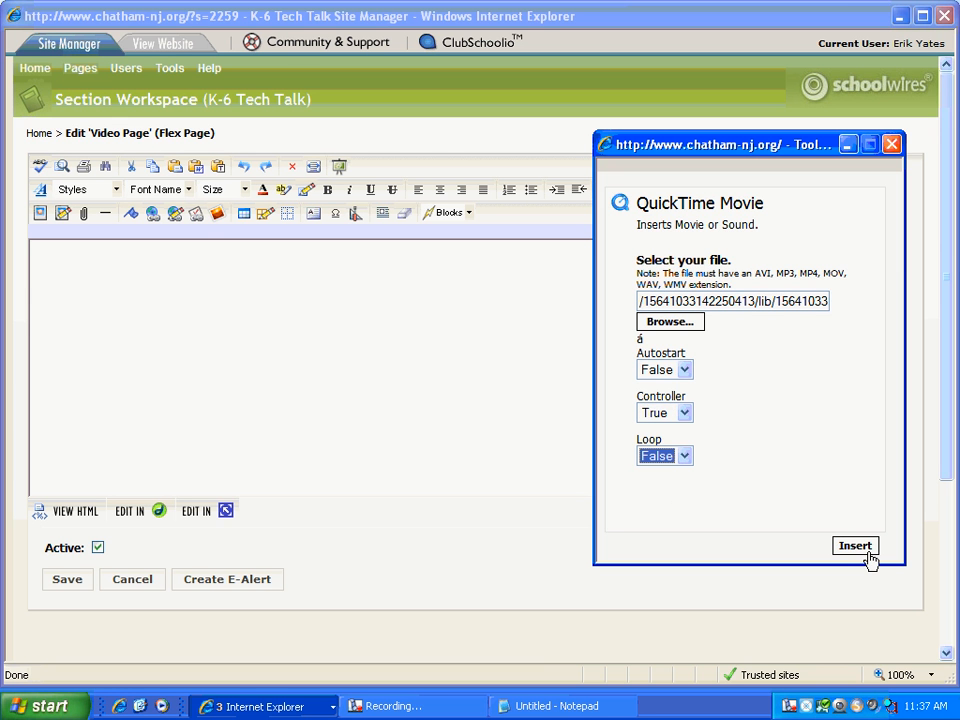
{"action": "left_click", "coordinate": [856, 546]}
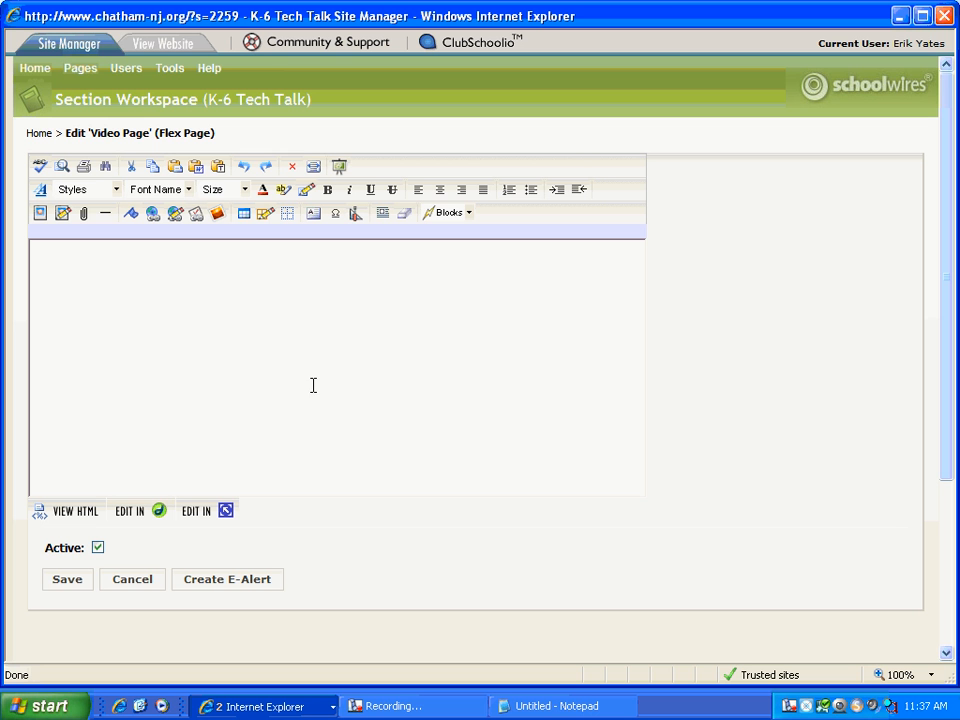
{"action": "mouse_move", "coordinate": [480, 316]}
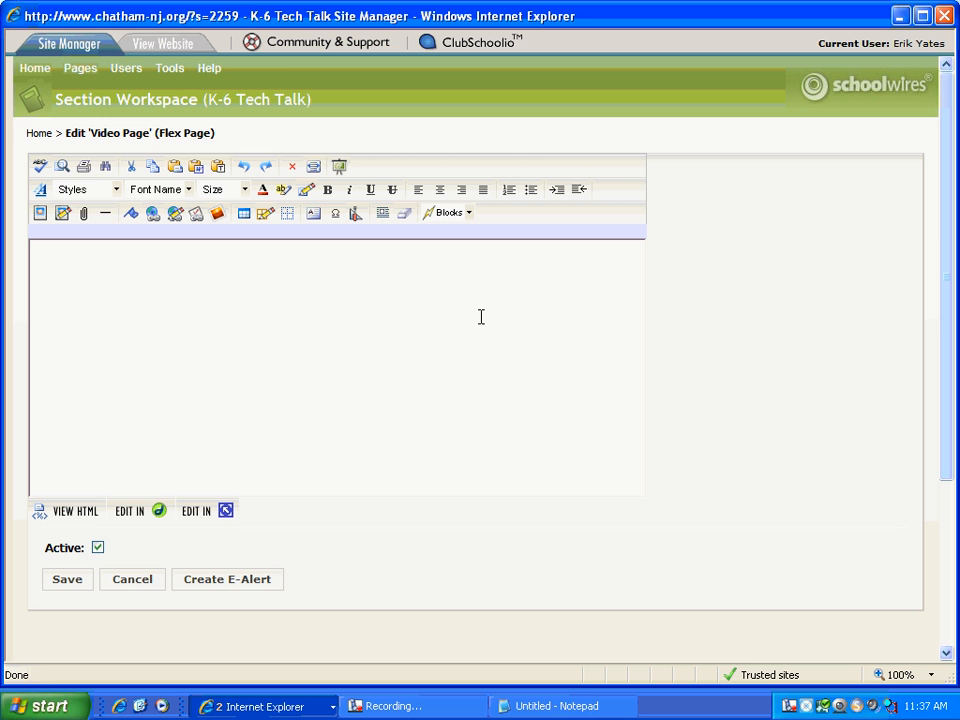
{"action": "mouse_move", "coordinate": [120, 300]}
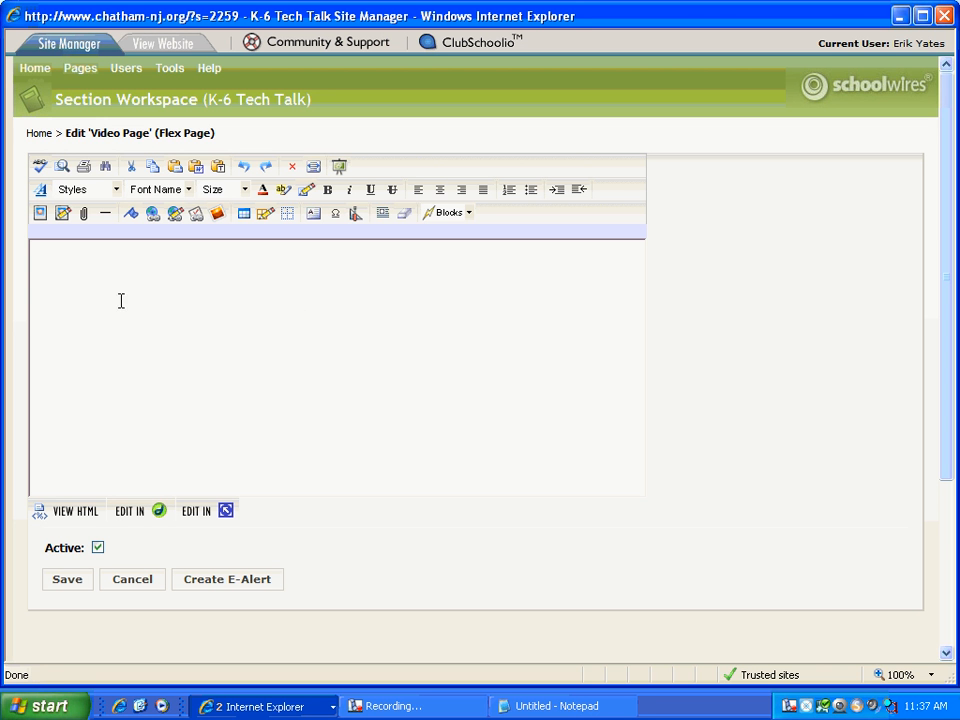
{"action": "mouse_move", "coordinate": [116, 290]}
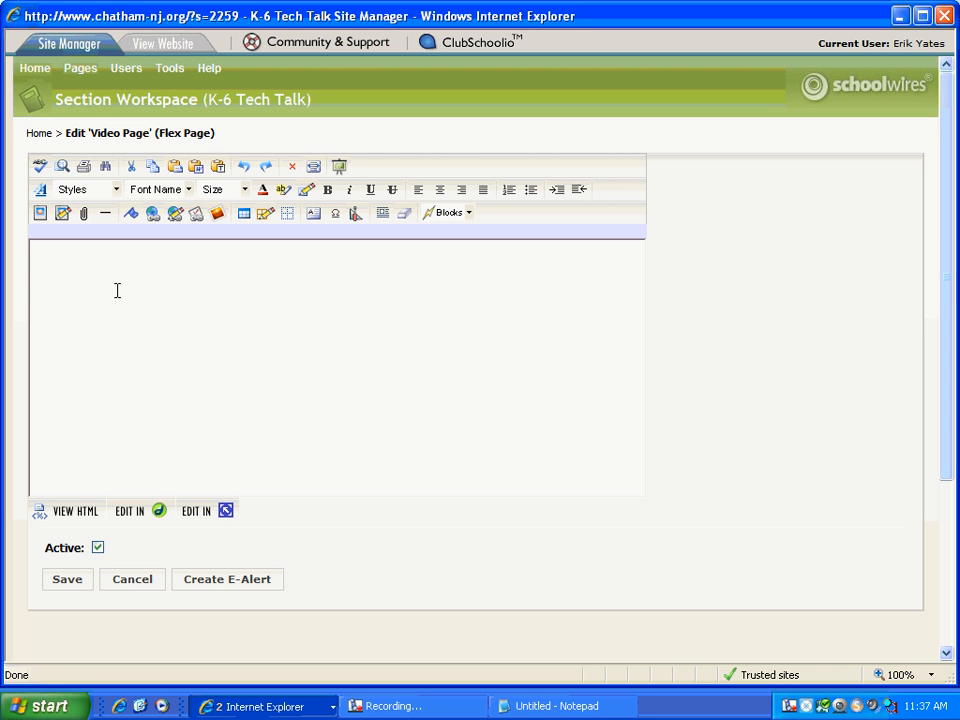
{"action": "mouse_move", "coordinate": [110, 316]}
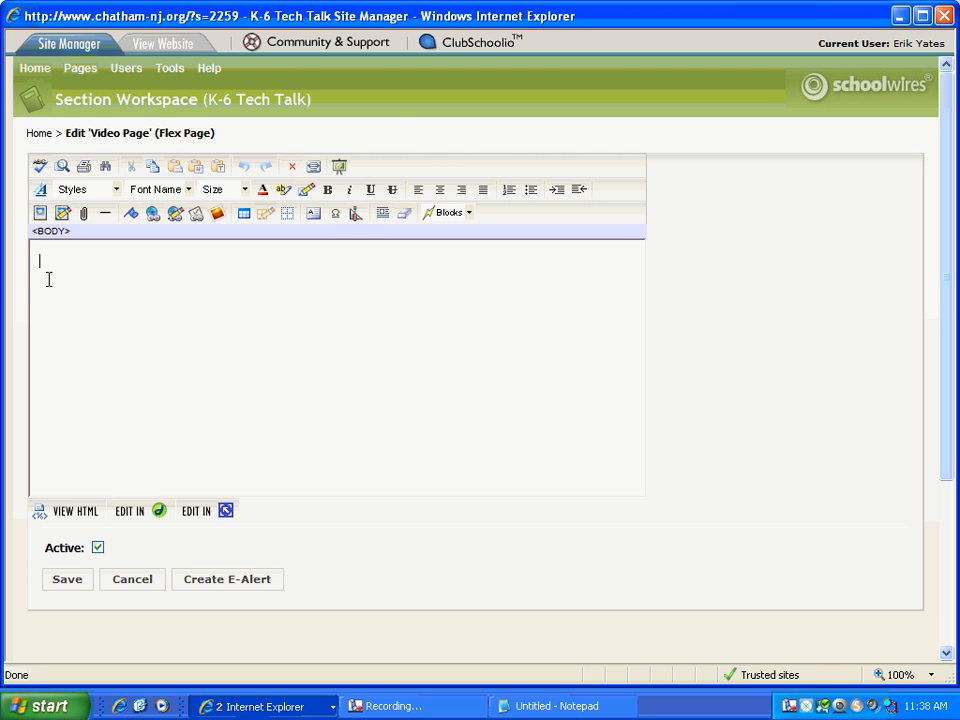
{"action": "mouse_move", "coordinate": [356, 212]}
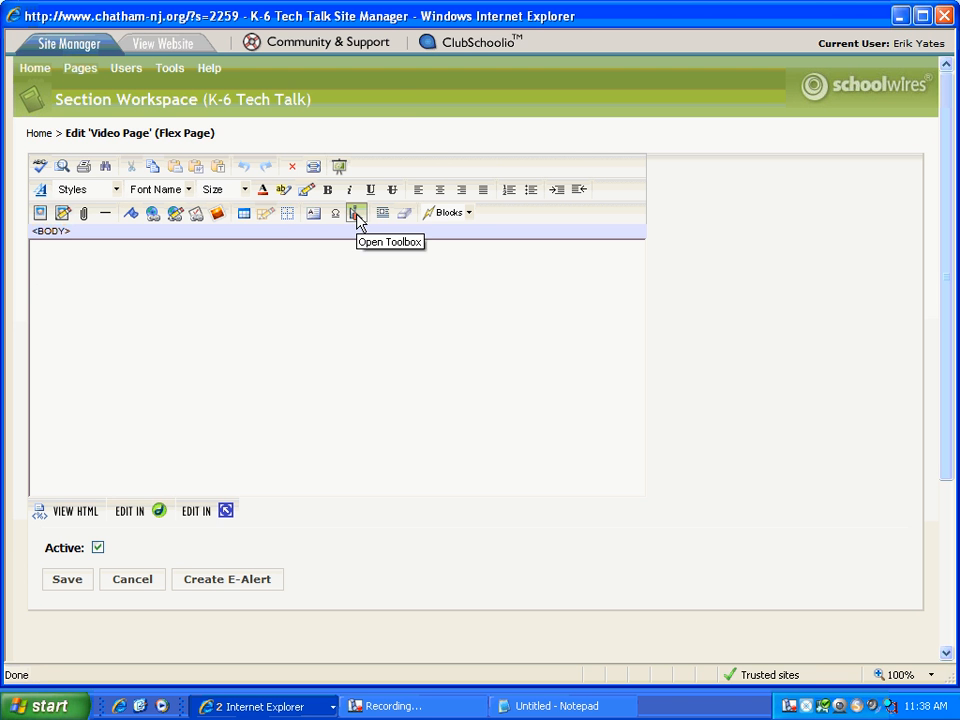
- Reach the QuickTime Movie form via Rich-Media Objects, Movie or Sound
{"action": "left_click", "coordinate": [356, 212]}
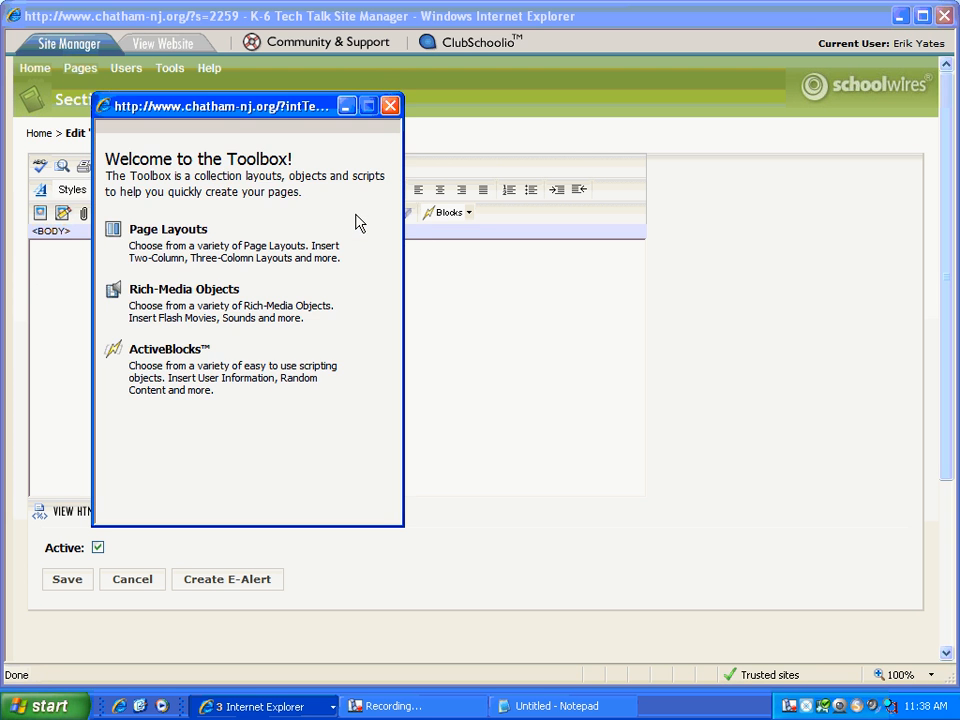
{"action": "left_click", "coordinate": [184, 288]}
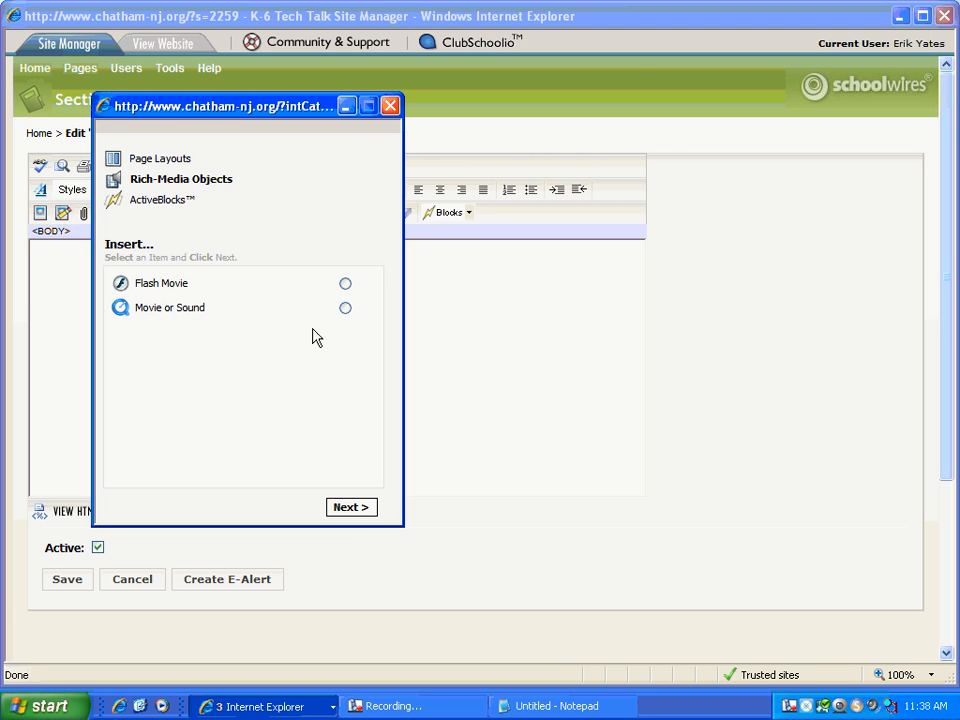
{"action": "left_click", "coordinate": [344, 308]}
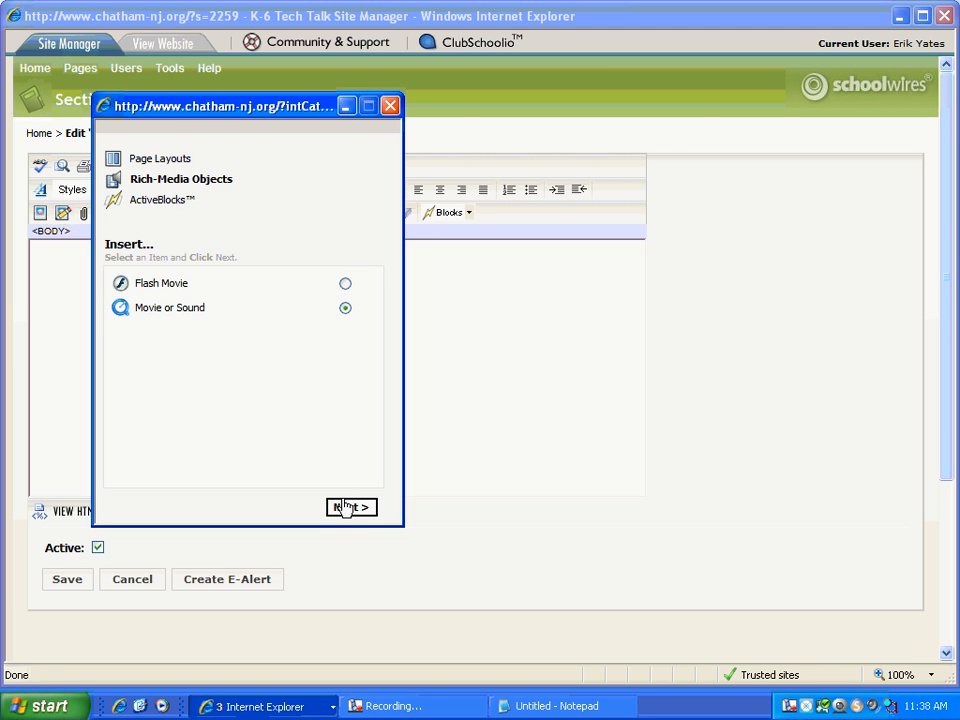
{"action": "left_click", "coordinate": [350, 508]}
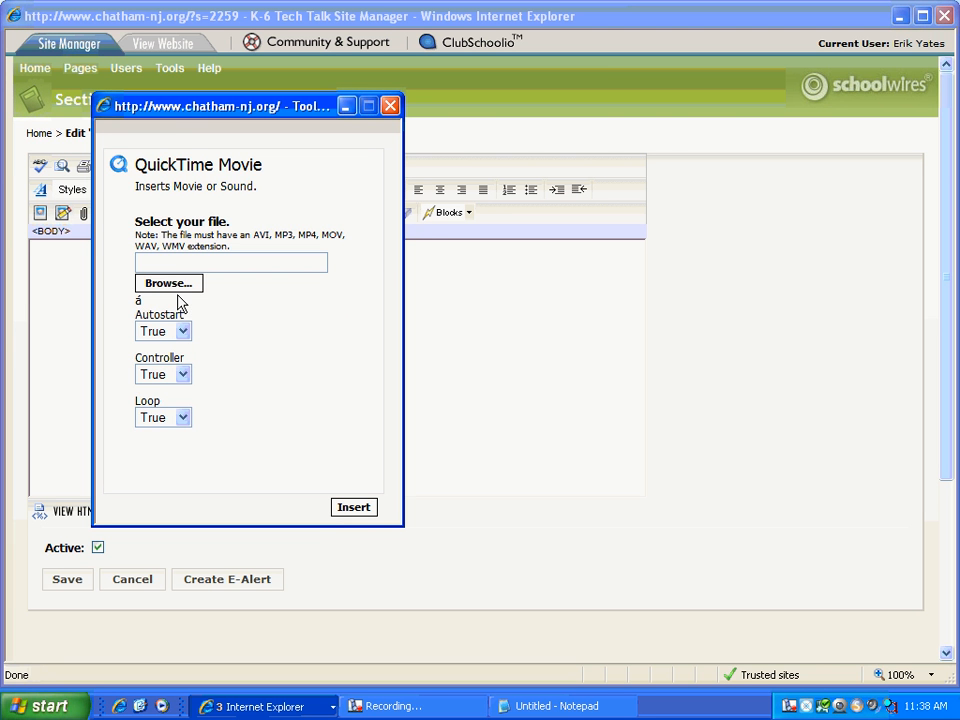
- Upload hammermovieclip from the computer and select it as the movie file
{"action": "left_click", "coordinate": [168, 284]}
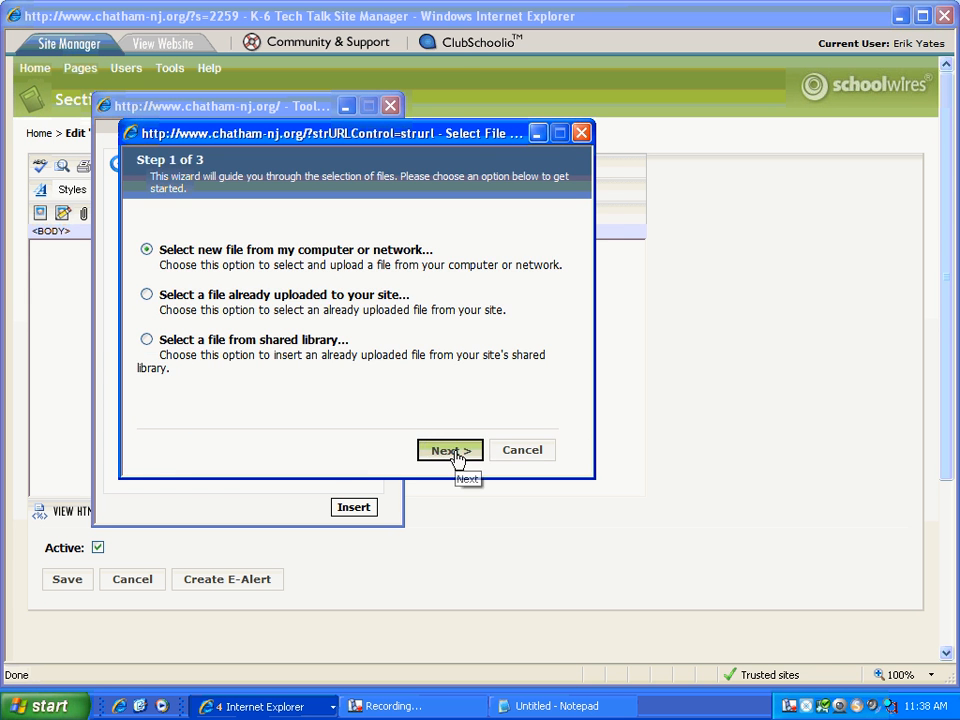
{"action": "left_click", "coordinate": [448, 450]}
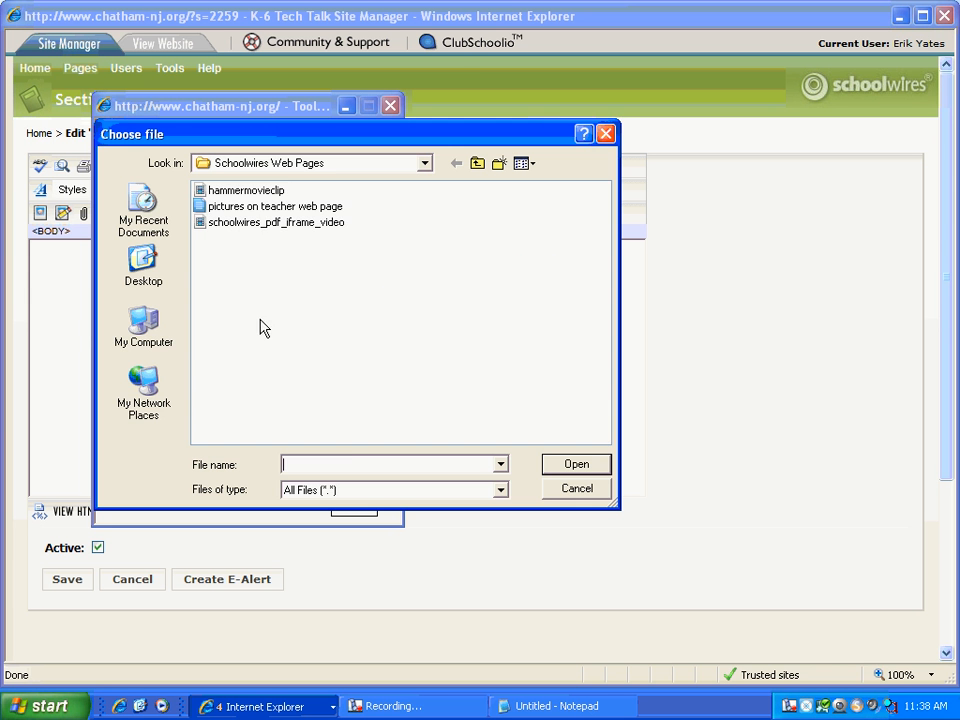
{"action": "left_click", "coordinate": [244, 190]}
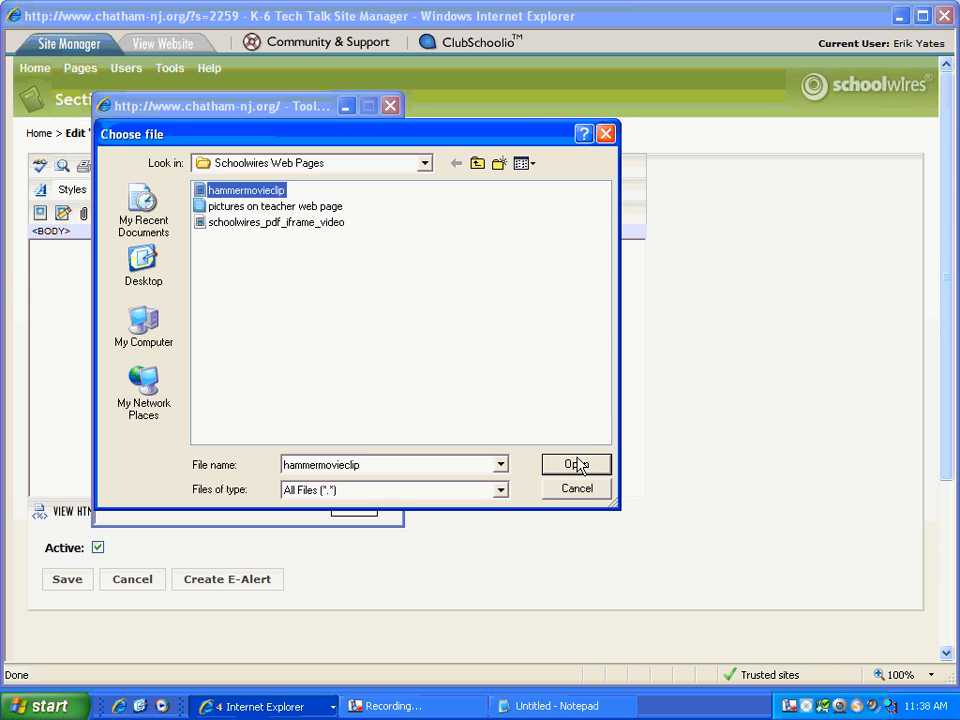
{"action": "left_click", "coordinate": [576, 464]}
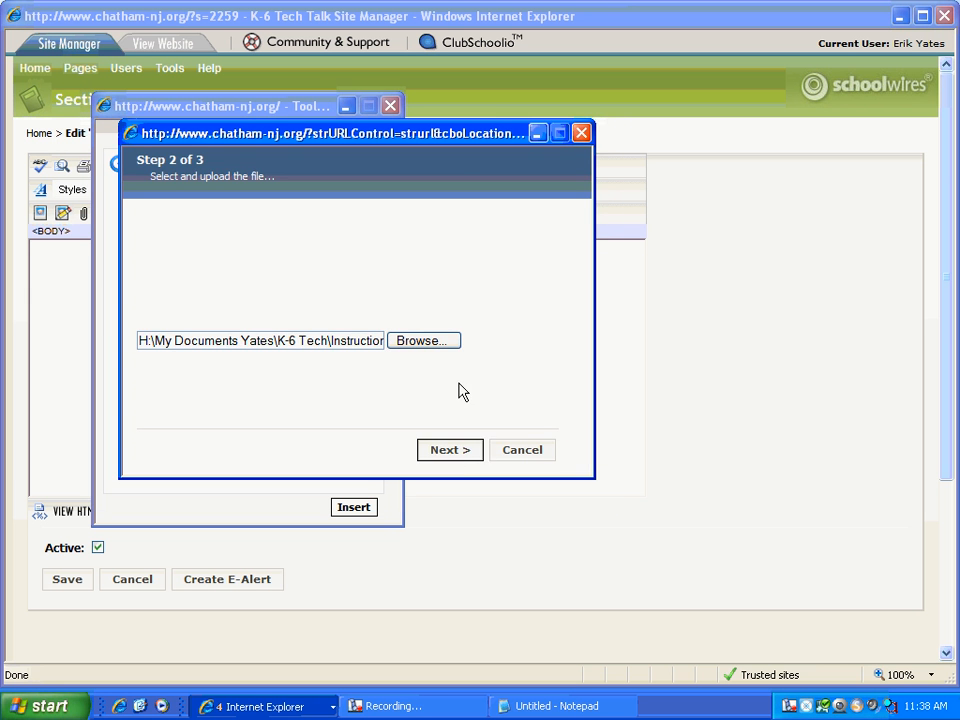
{"action": "left_click", "coordinate": [450, 448]}
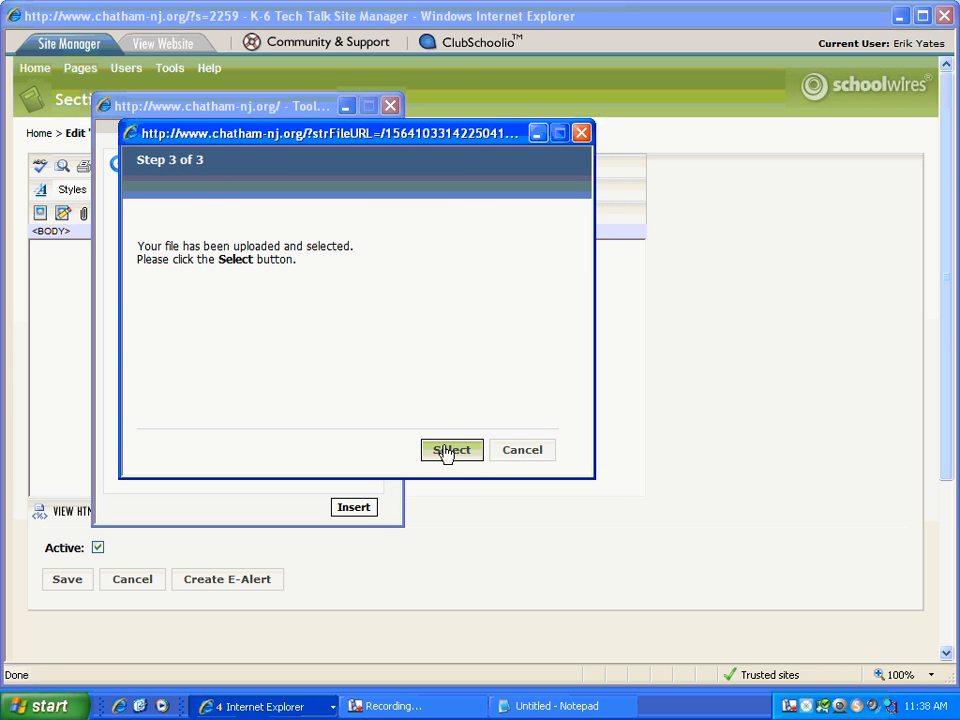
{"action": "left_click", "coordinate": [452, 448]}
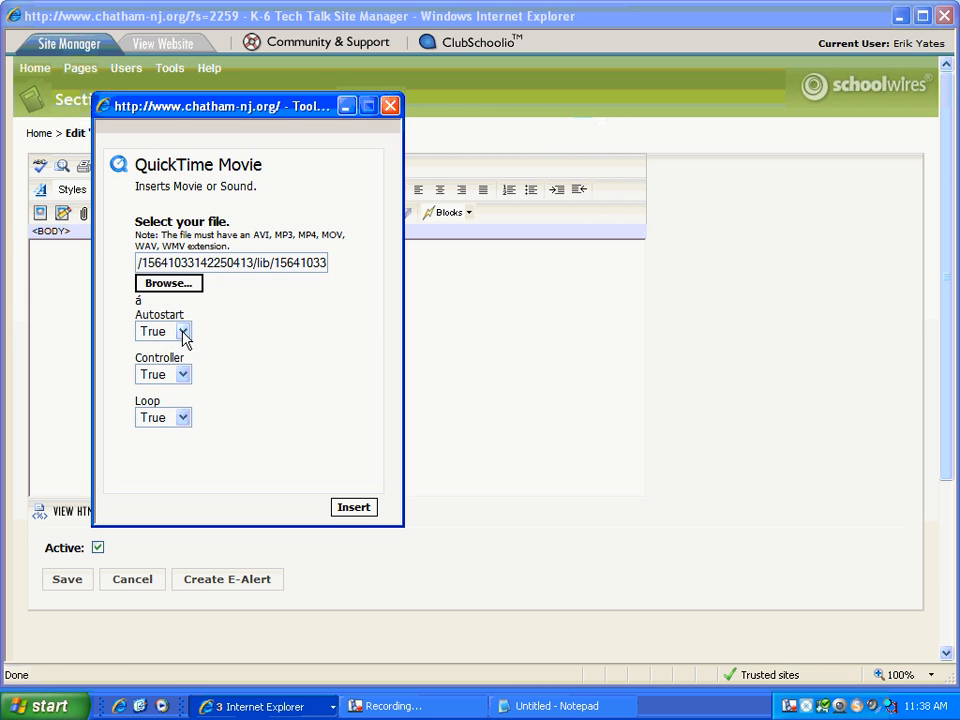
- Insert the movie player with Autostart False and Loop False
{"action": "left_click", "coordinate": [182, 332]}
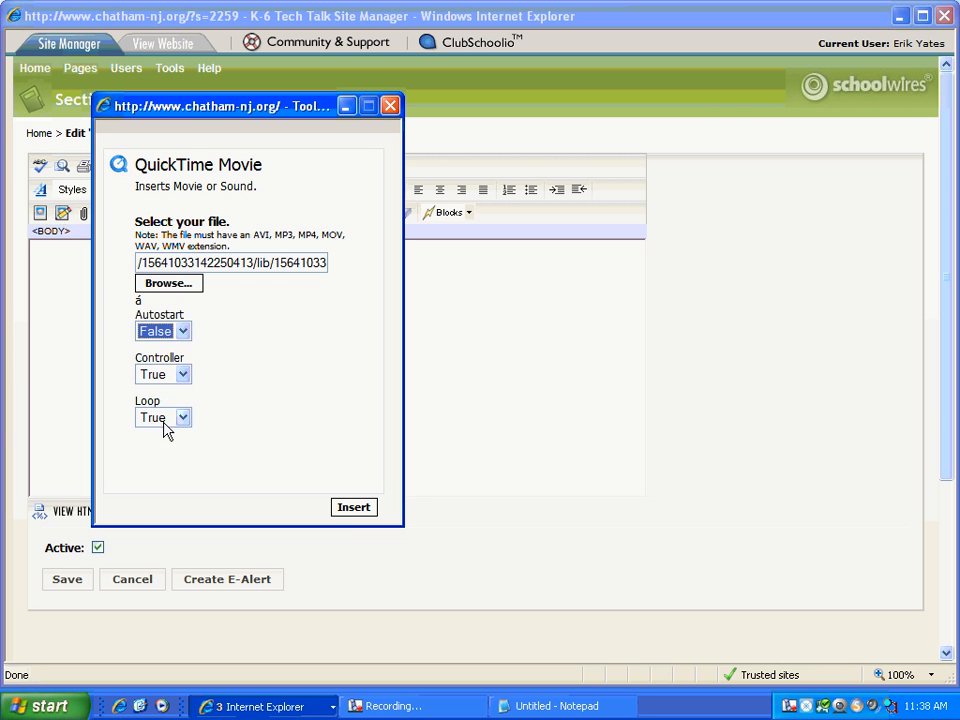
{"action": "left_click", "coordinate": [164, 418]}
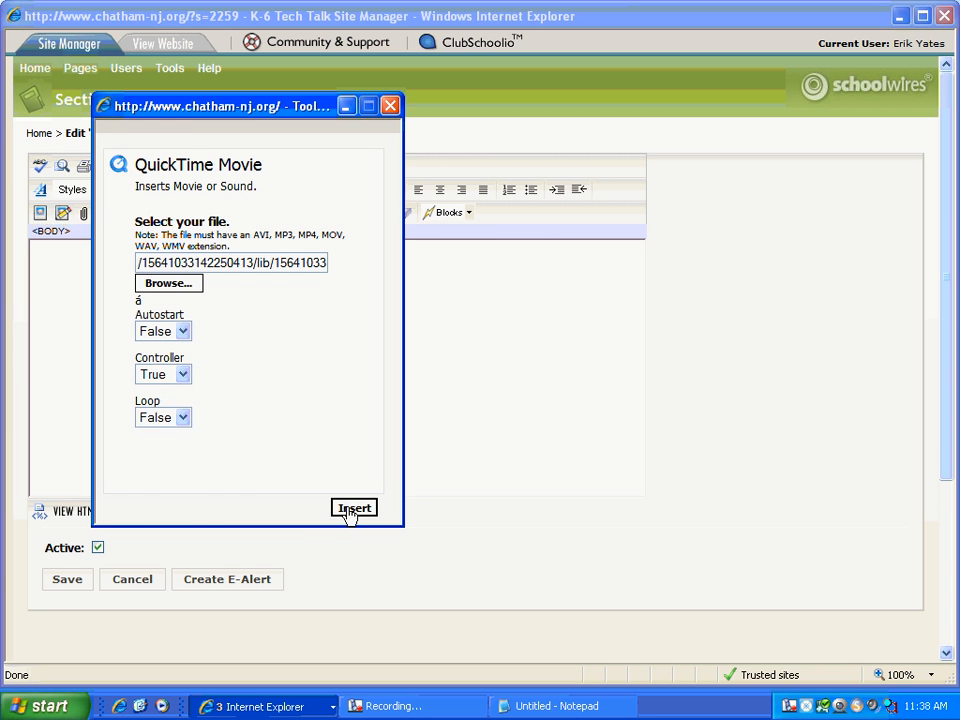
{"action": "left_click", "coordinate": [354, 508]}
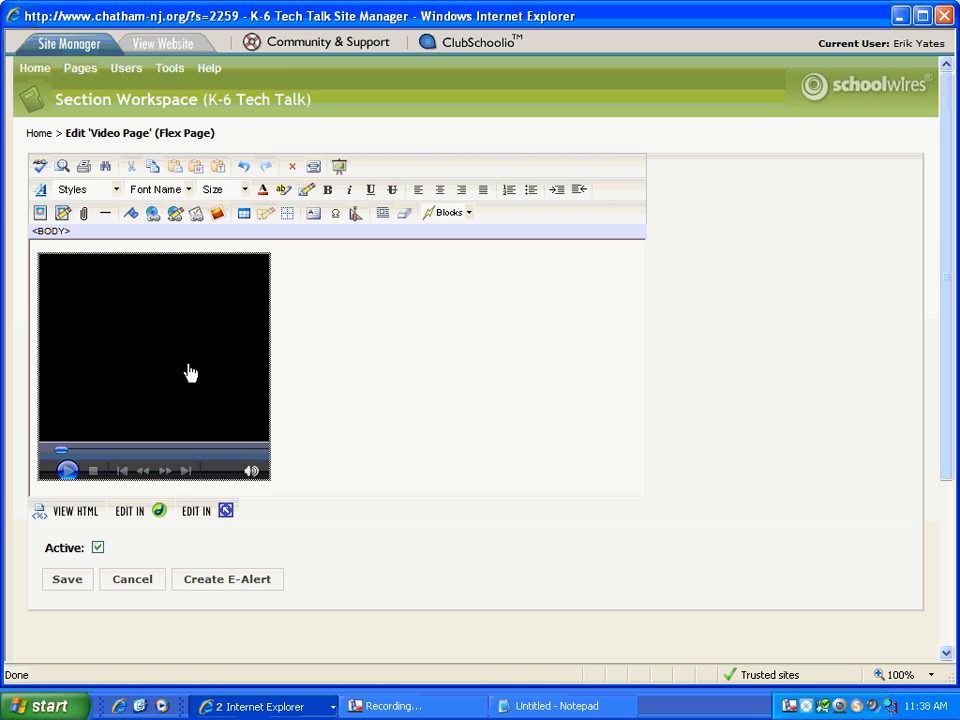
{"action": "mouse_move", "coordinate": [238, 352]}
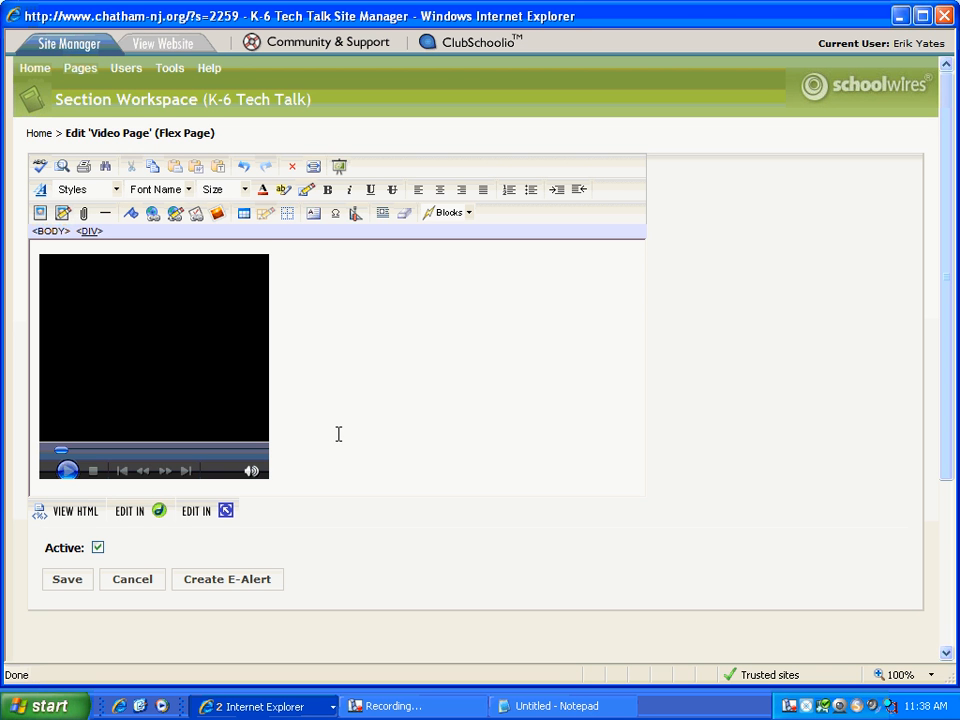
- Add the caption 'Watch my video!' above the movie and save the Video Page
{"action": "type", "text": "type h"}
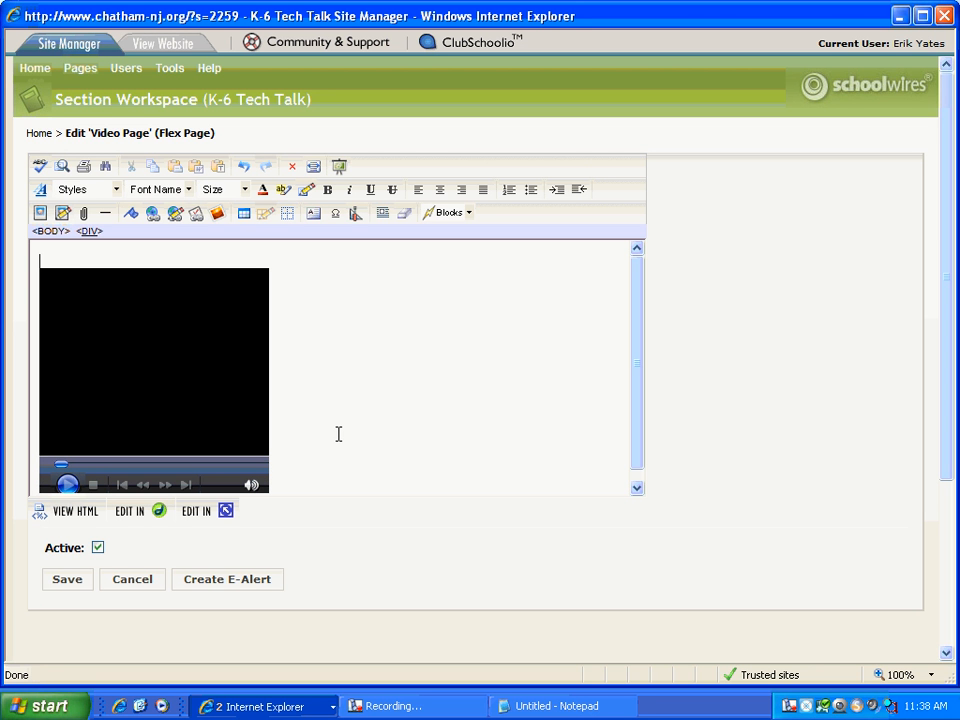
{"action": "type", "text": "Watch my video!"}
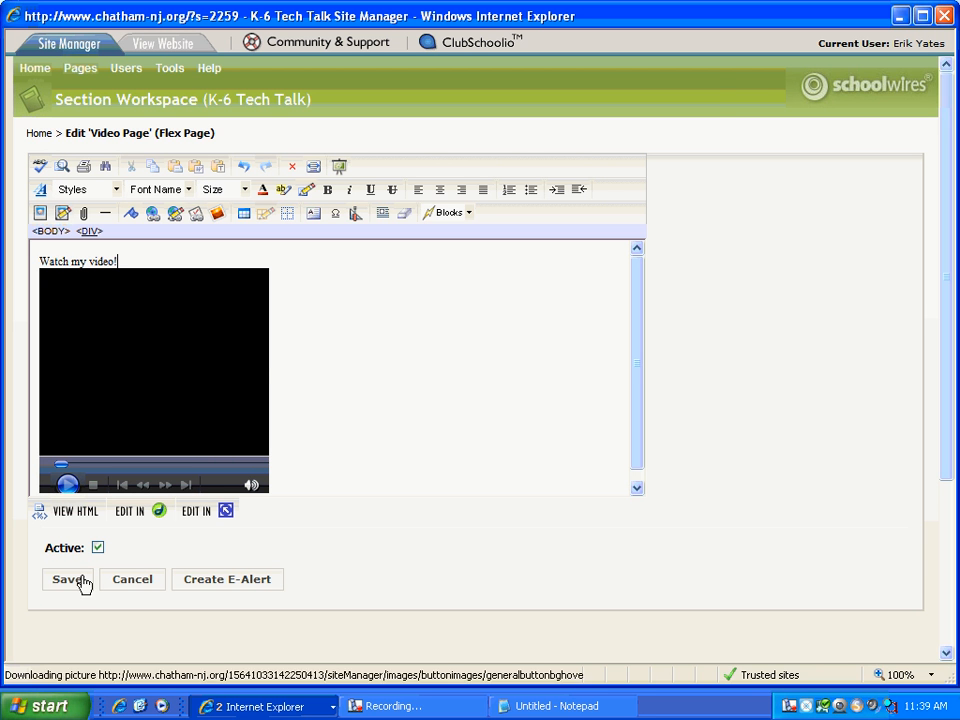
{"action": "left_click", "coordinate": [68, 580]}
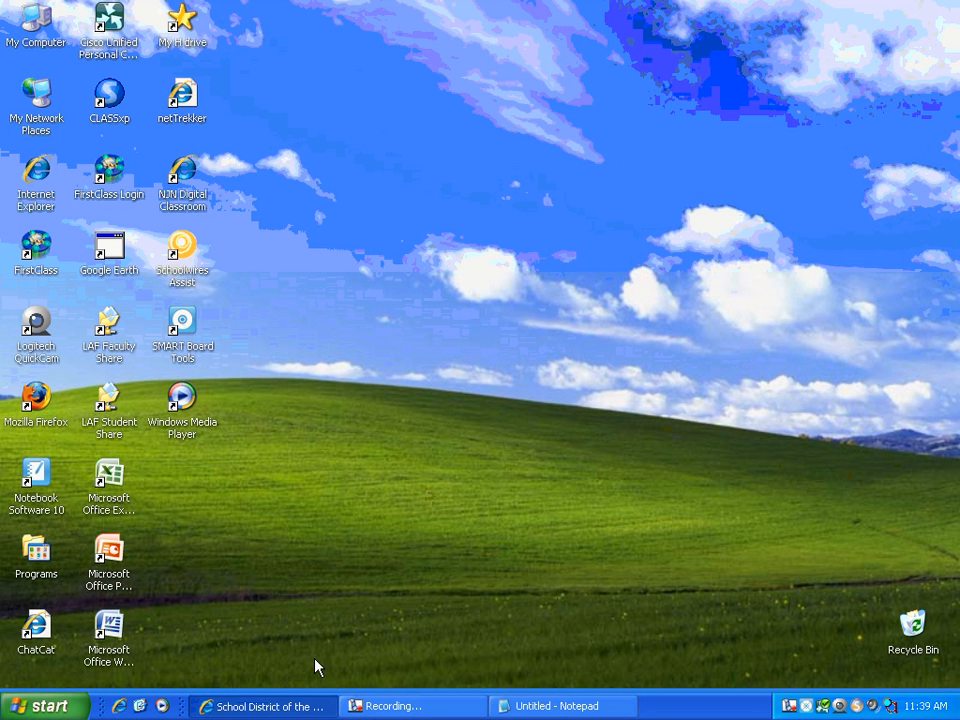
- Return to Internet Explorer and load the K-6 Tech Talk site's home page
{"action": "left_click", "coordinate": [262, 706]}
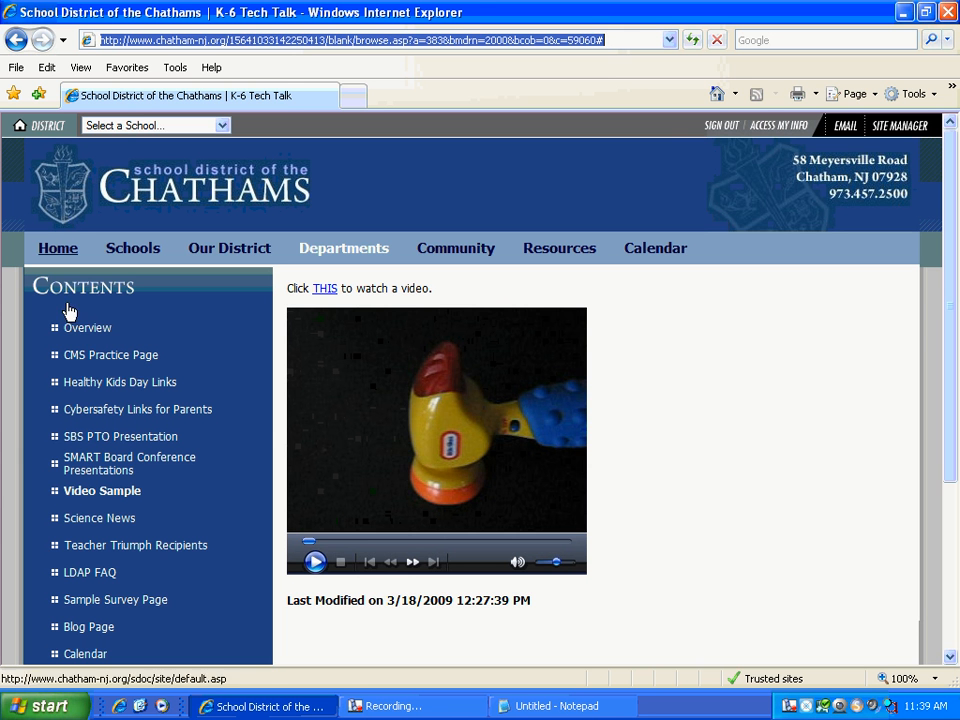
{"action": "left_click", "coordinate": [120, 382]}
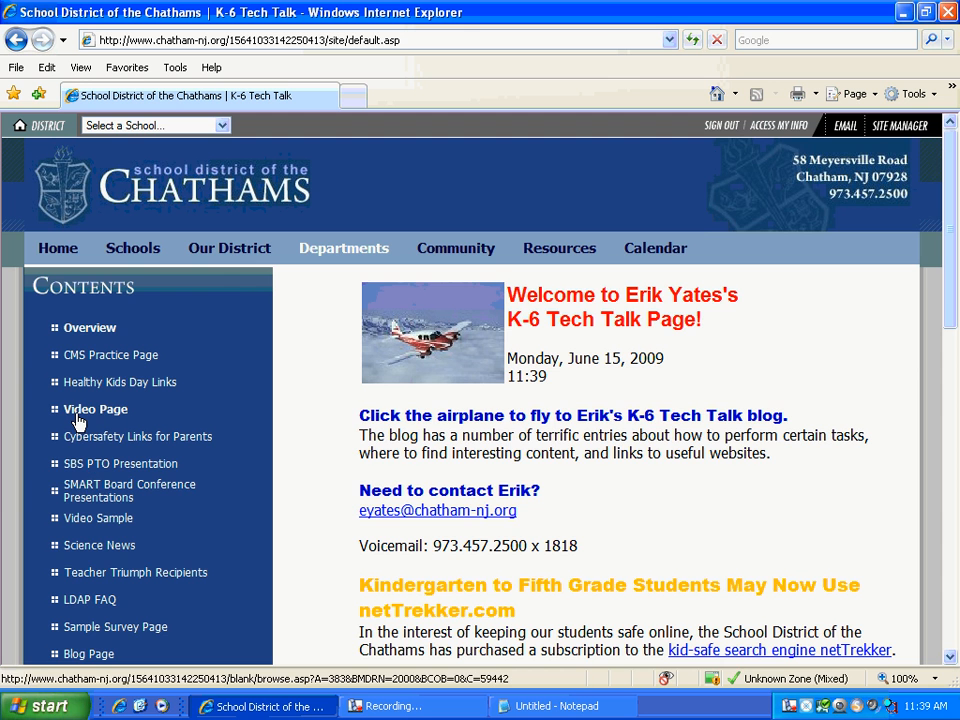
- Open Video Page from Contents, activate the embedded player, play the hammer clip, then stop it
{"action": "left_click", "coordinate": [96, 408]}
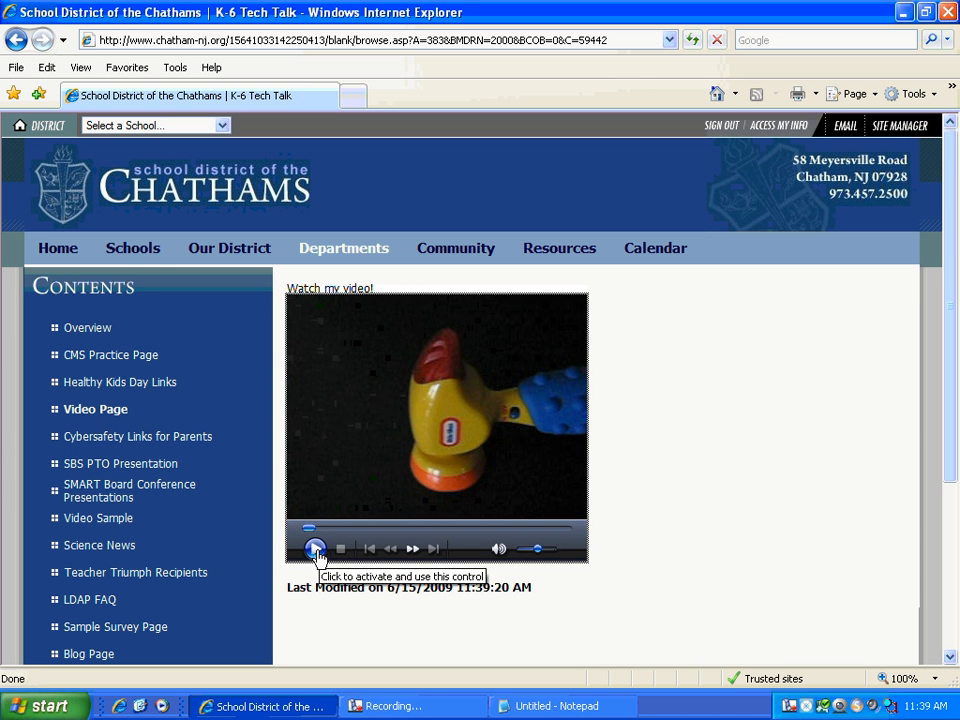
{"action": "left_click", "coordinate": [316, 548]}
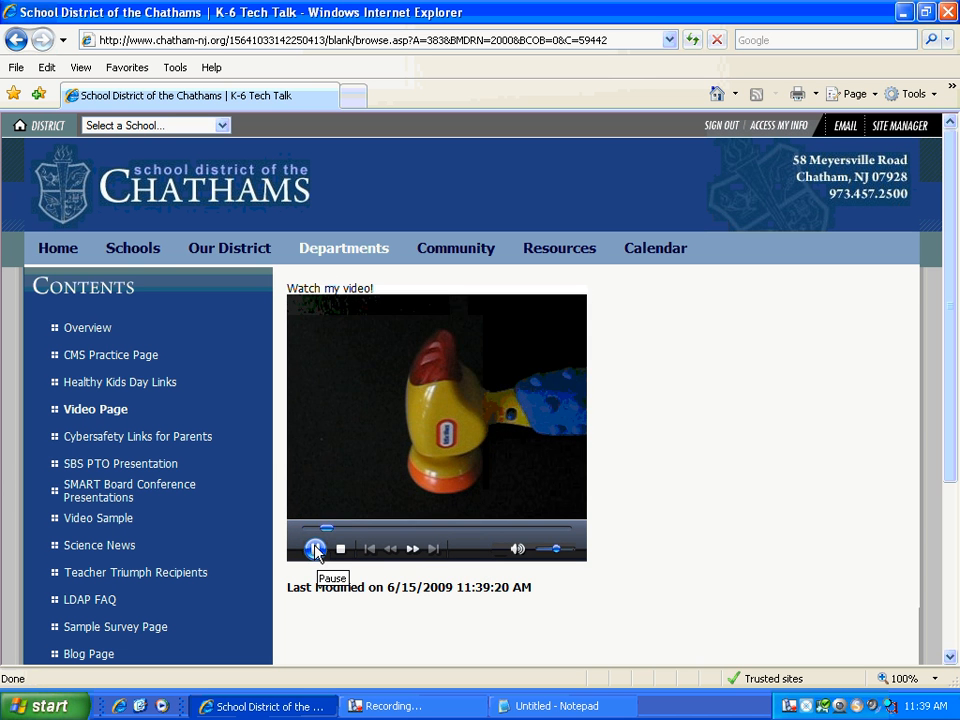
{"action": "left_click", "coordinate": [316, 548]}
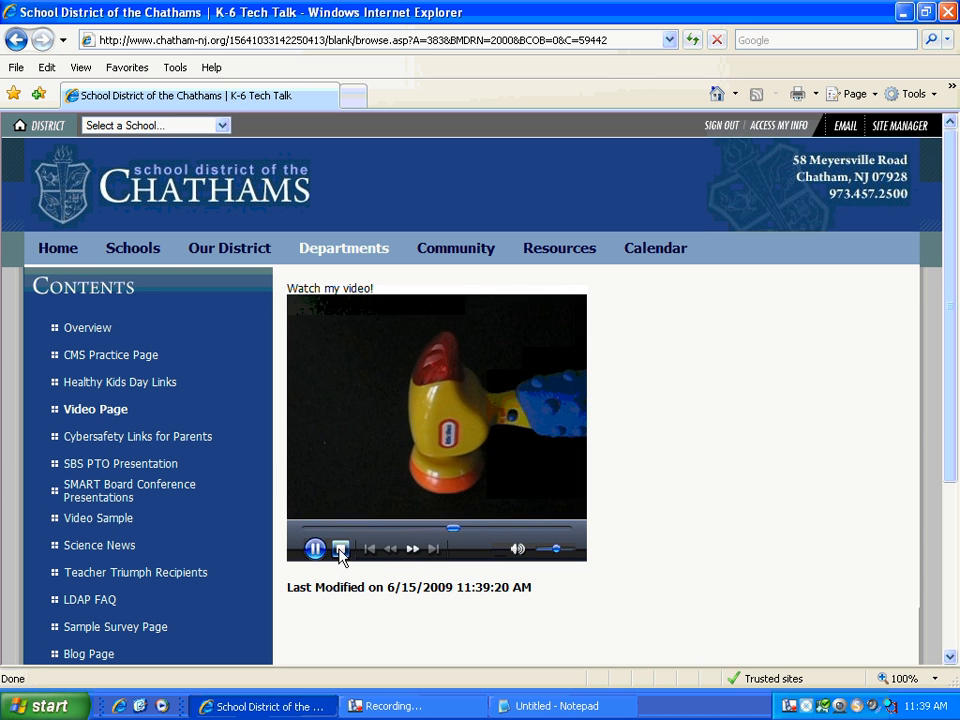
{"action": "left_click", "coordinate": [340, 548]}
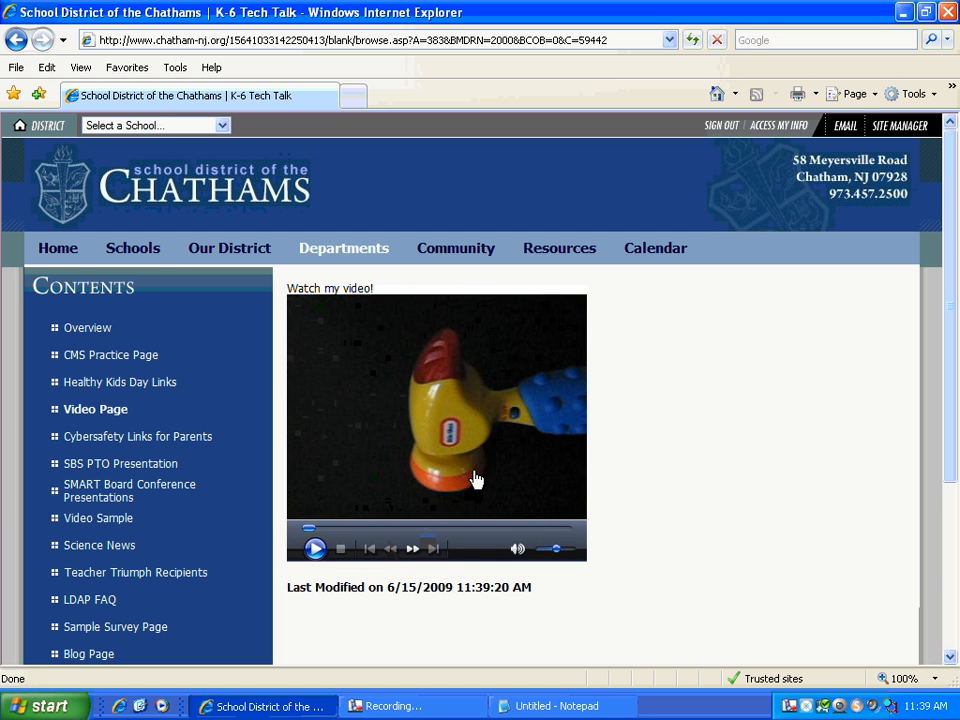
{"action": "mouse_move", "coordinate": [724, 404]}
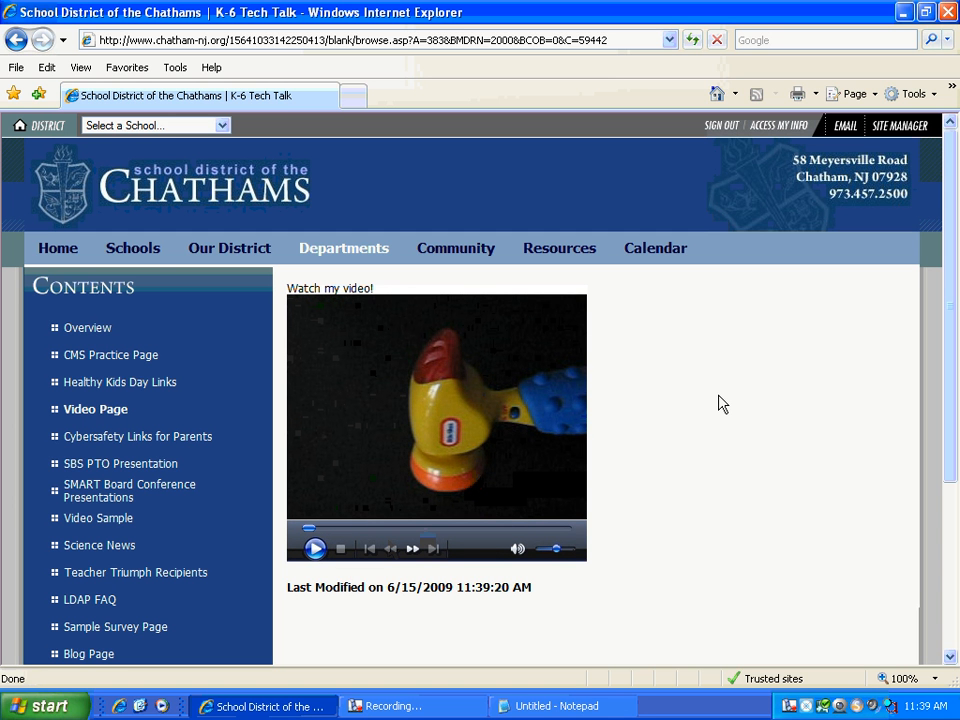